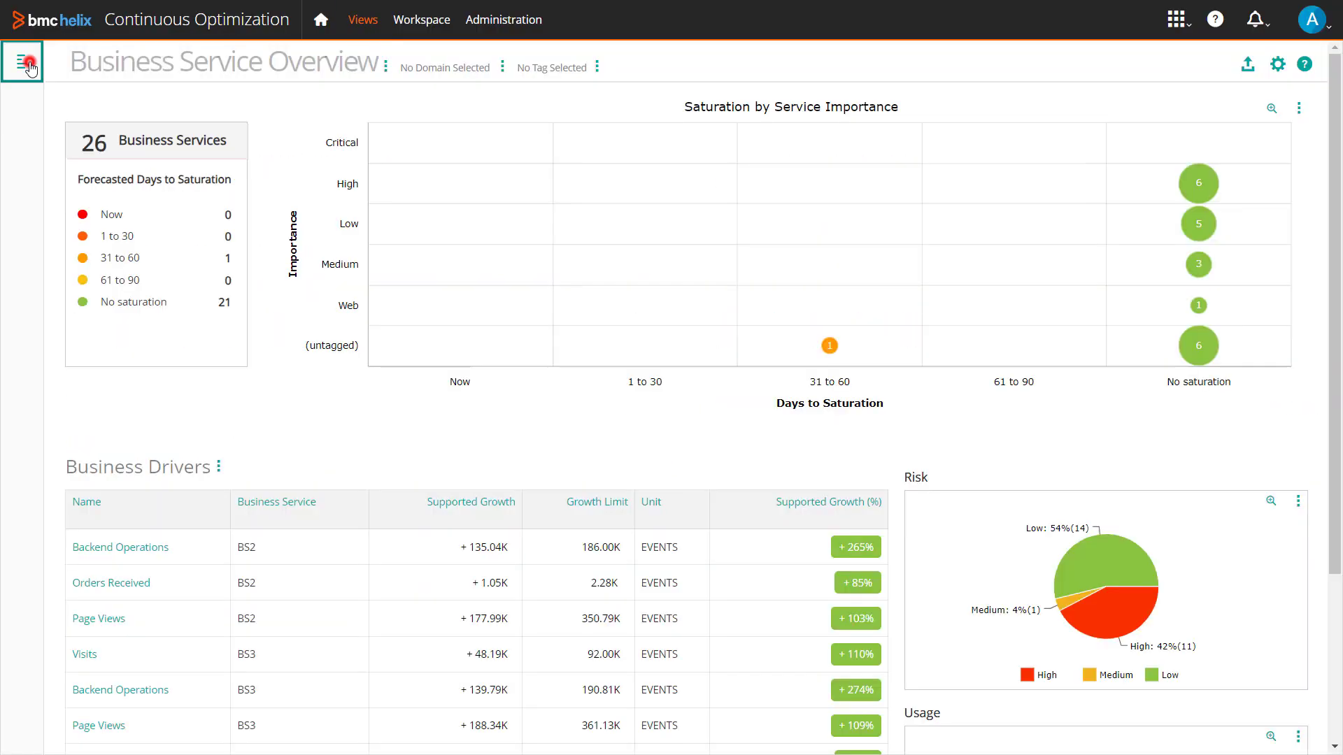
Open the Cloud > Azure > Virtual Machines capacity view.
{"action": "left_click", "coordinate": [23, 61]}
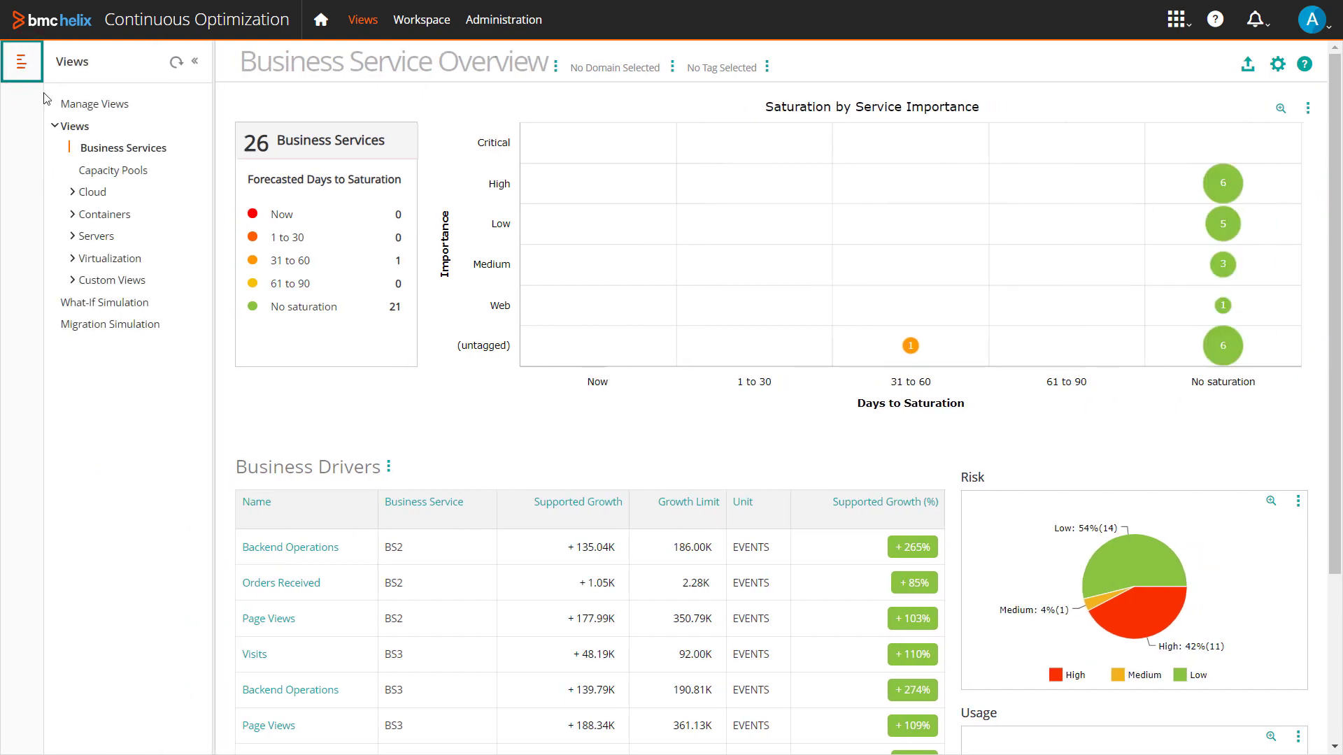
{"action": "left_click", "coordinate": [92, 192]}
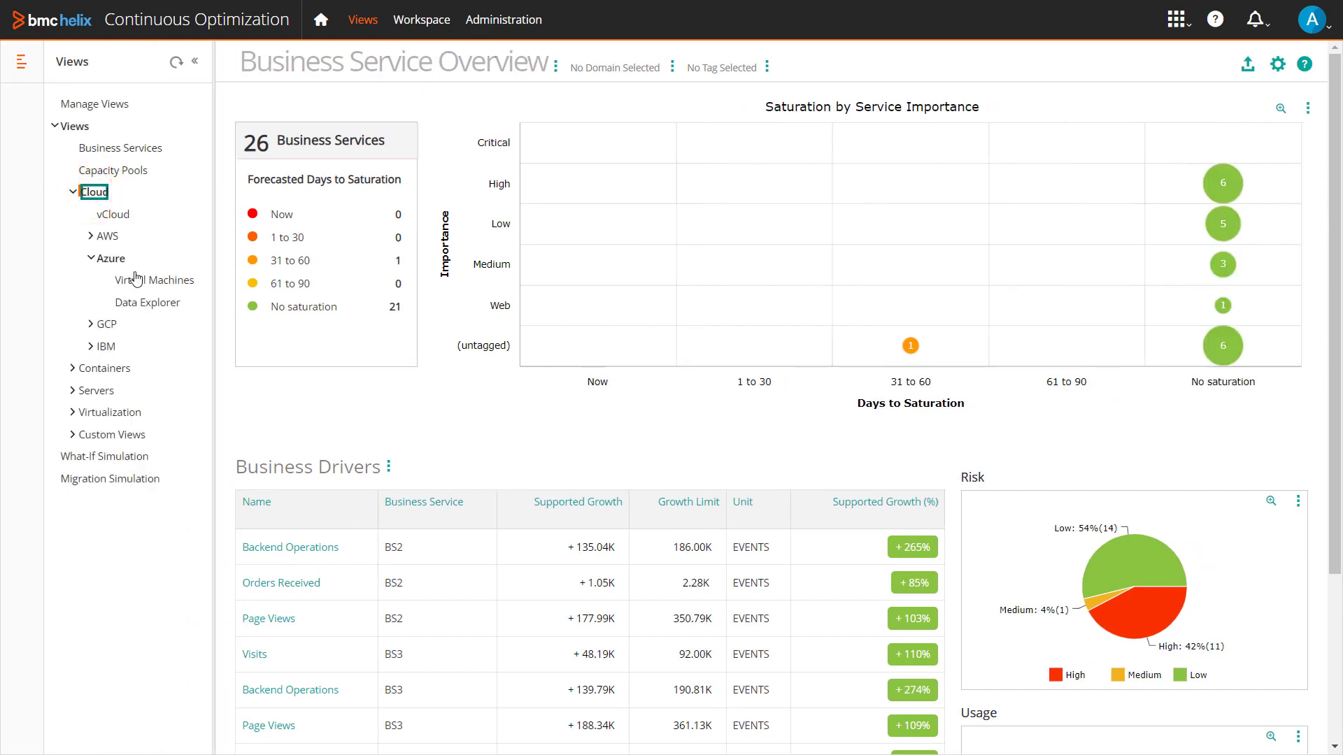
{"action": "left_click", "coordinate": [155, 279]}
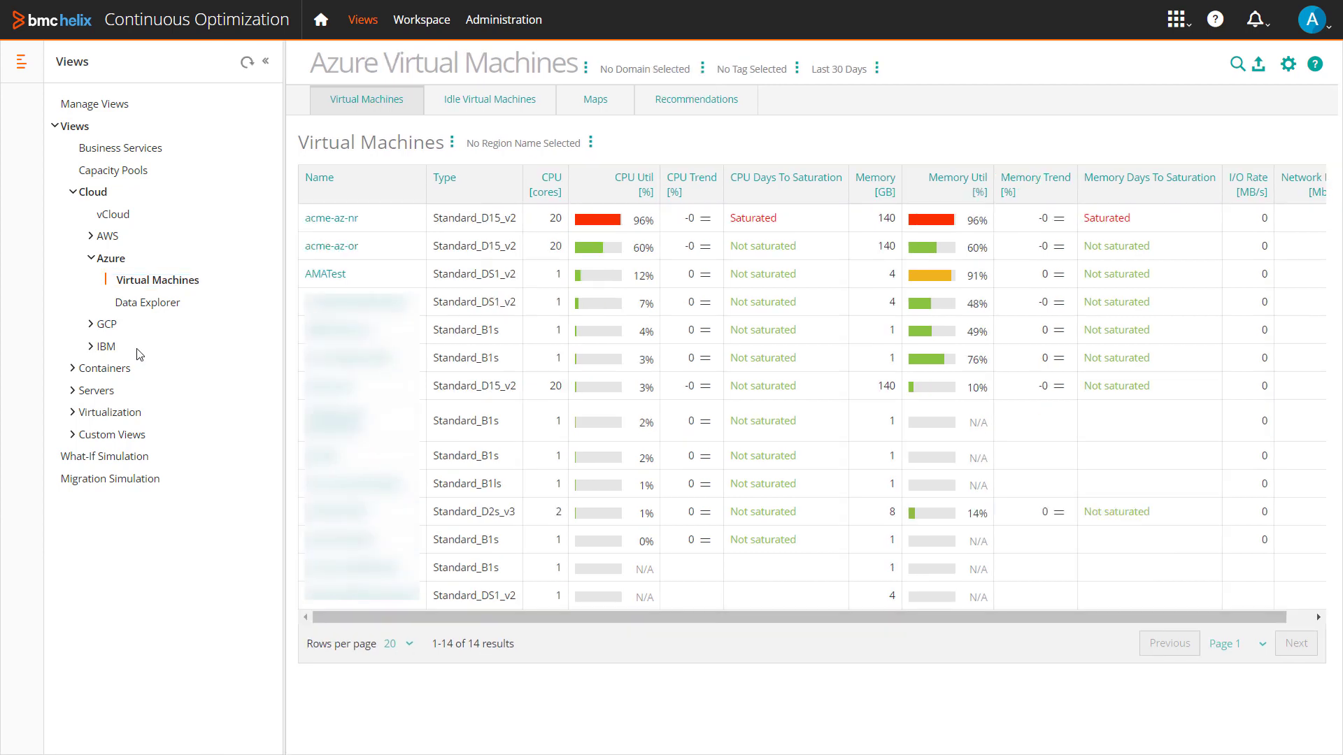
Open the Virtualization > vSphere > Infrastructure cluster capacity view.
{"action": "left_click", "coordinate": [112, 412]}
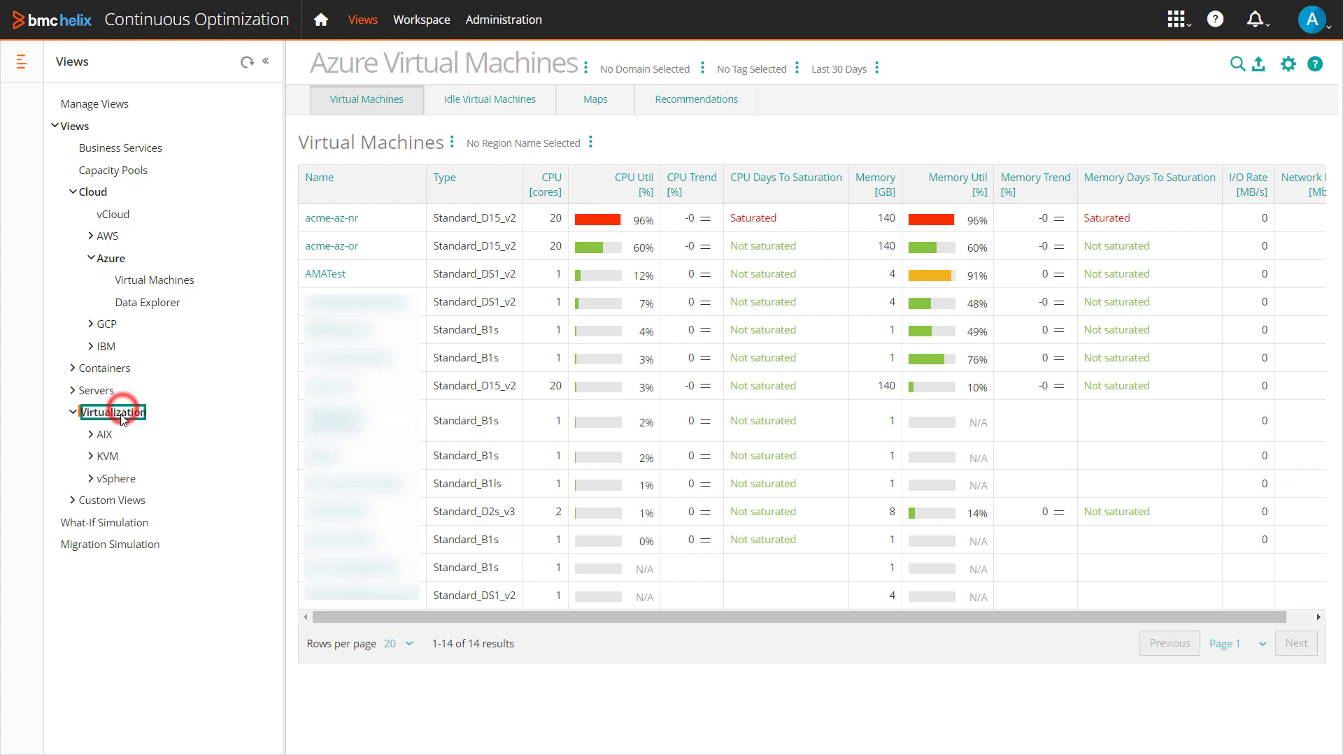
{"action": "left_click", "coordinate": [153, 500]}
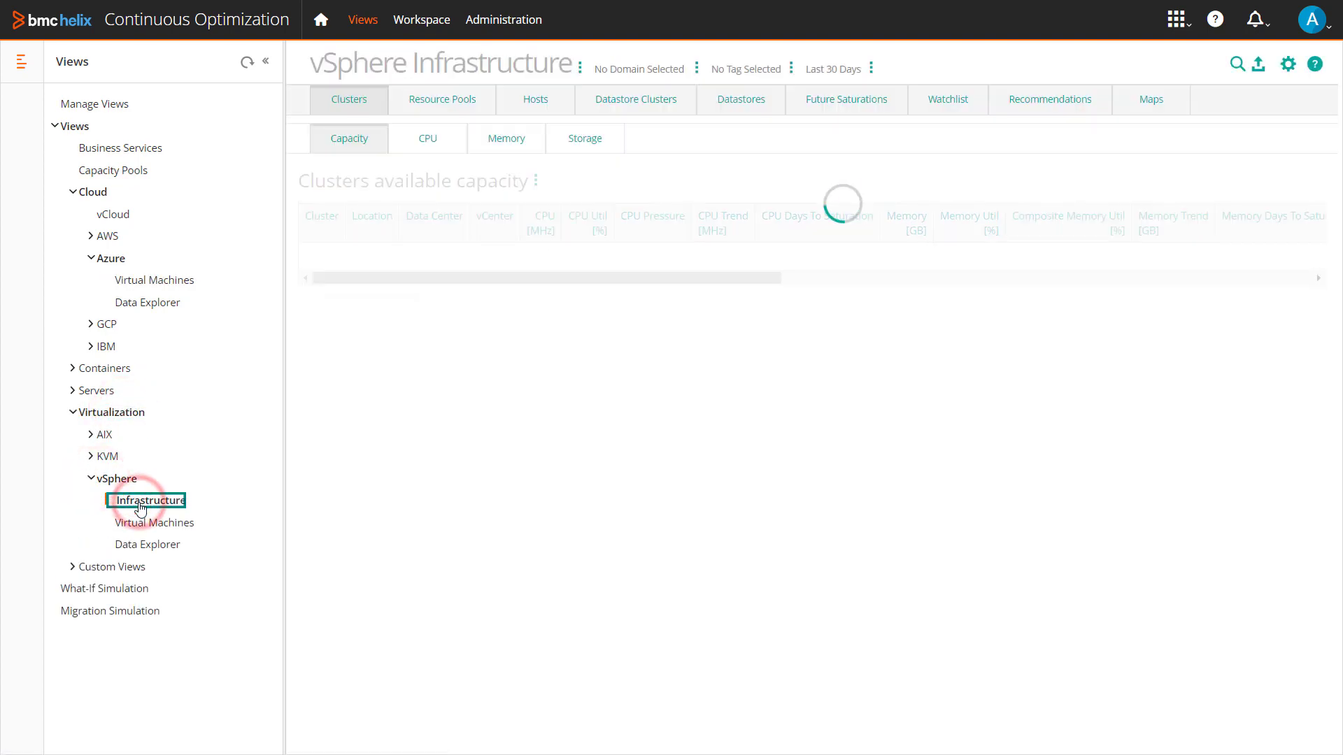
{"action": "left_click", "coordinate": [154, 500]}
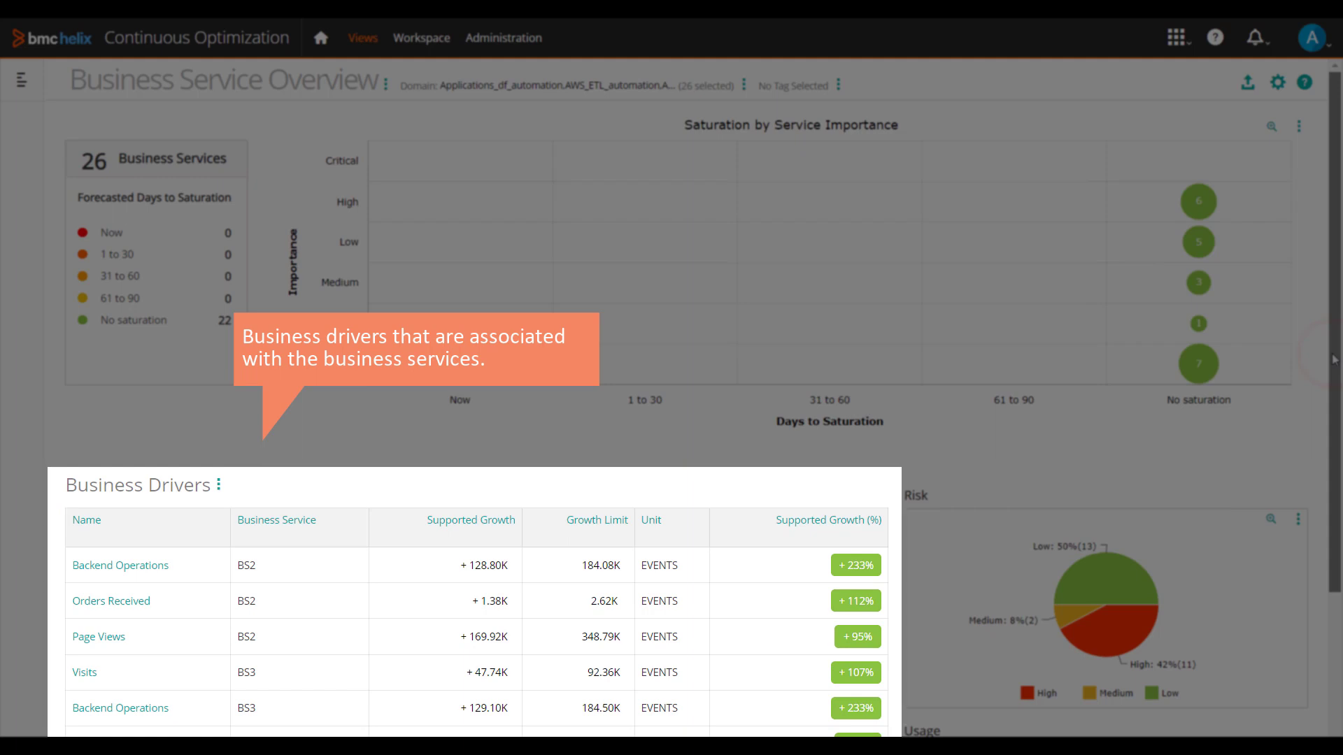
List low-importance, unsaturated services, open BS10, and view its Backend Operations driver details.
{"action": "scroll", "scroll_direction": "down", "scroll_amount": 3}
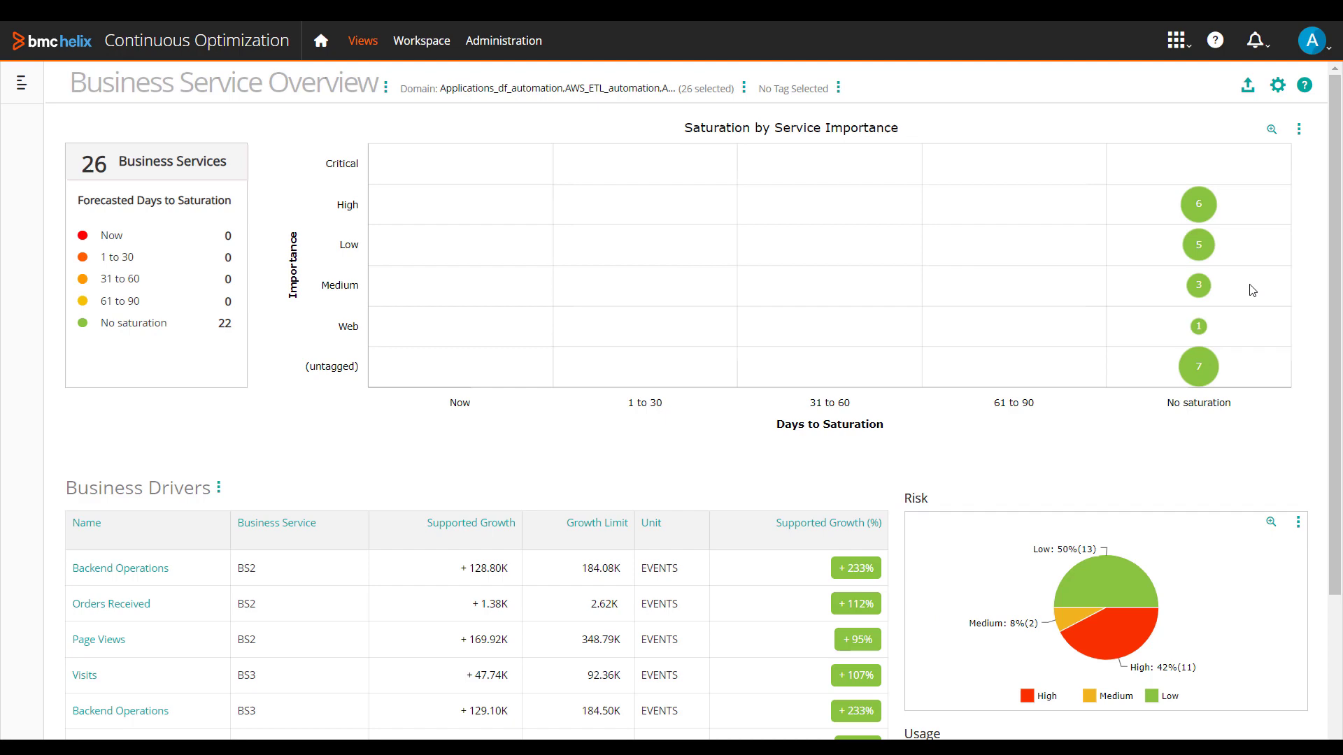
{"action": "left_click", "coordinate": [1198, 244]}
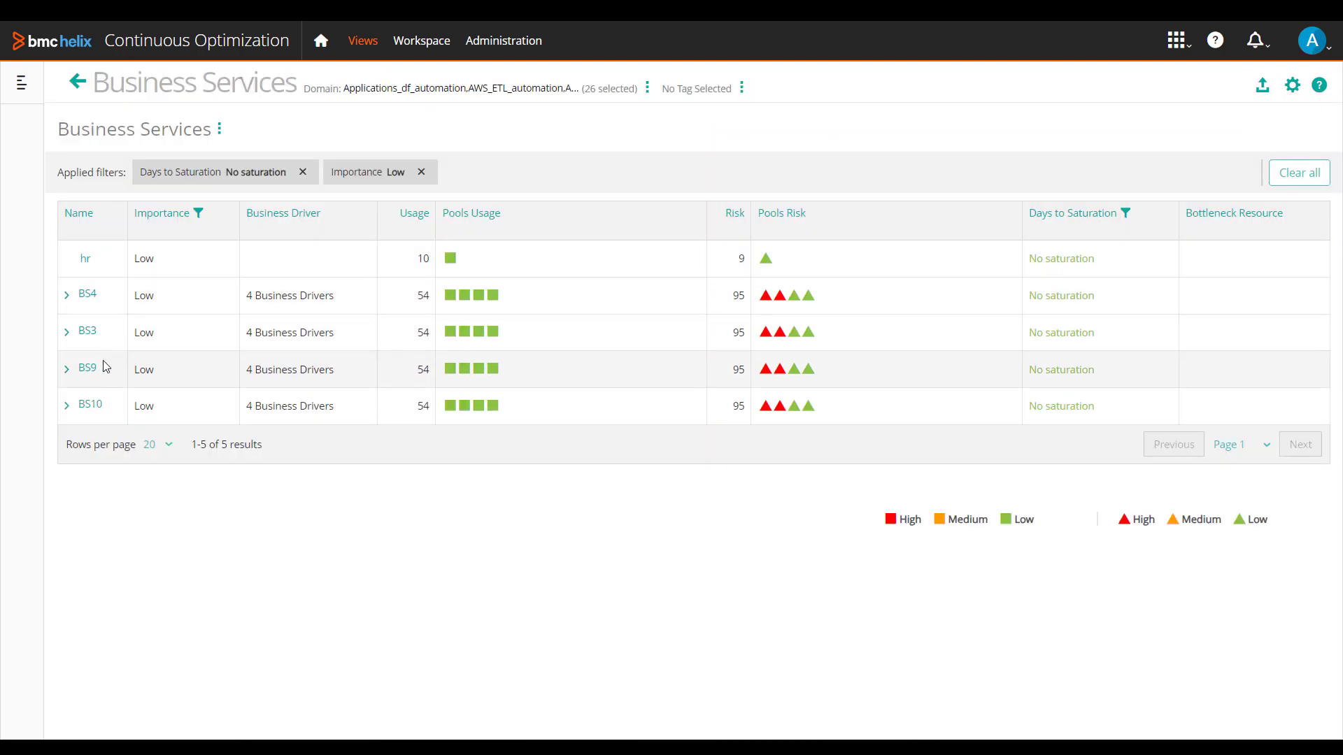
{"action": "left_click", "coordinate": [88, 405]}
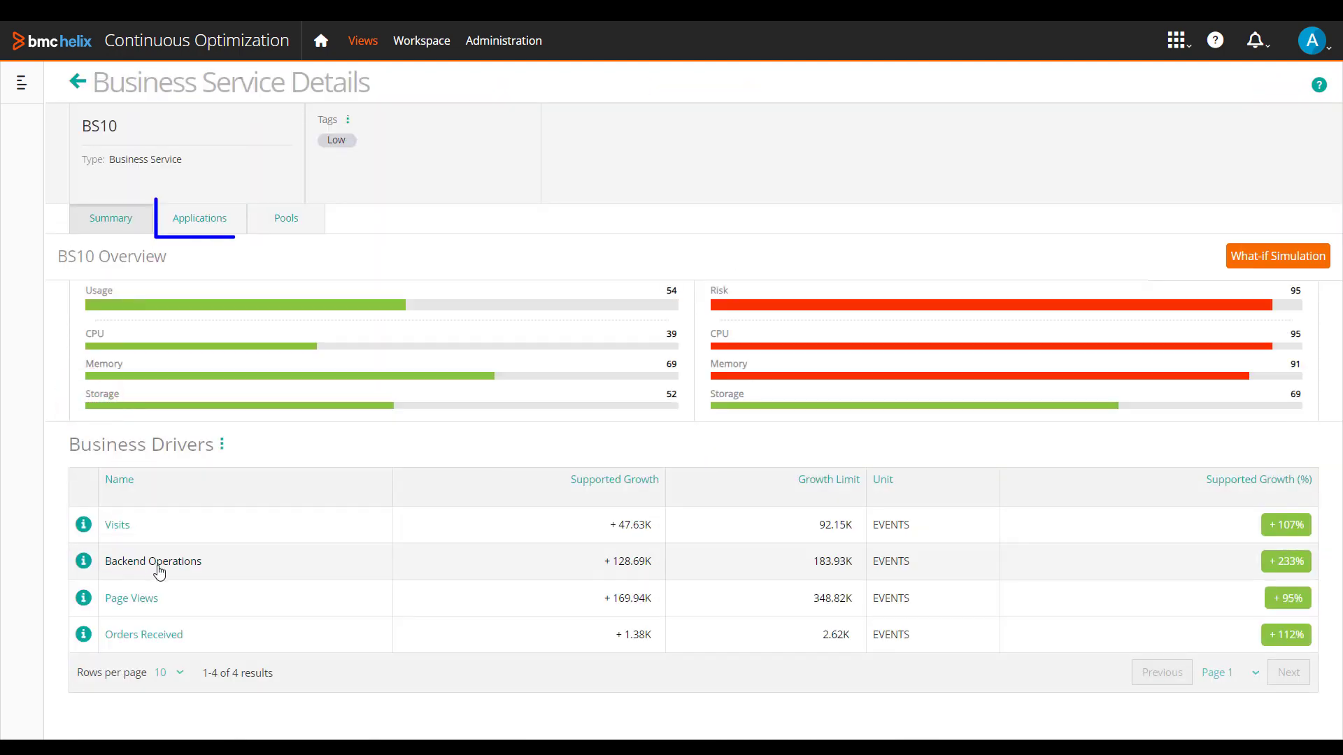
{"action": "left_click", "coordinate": [152, 561]}
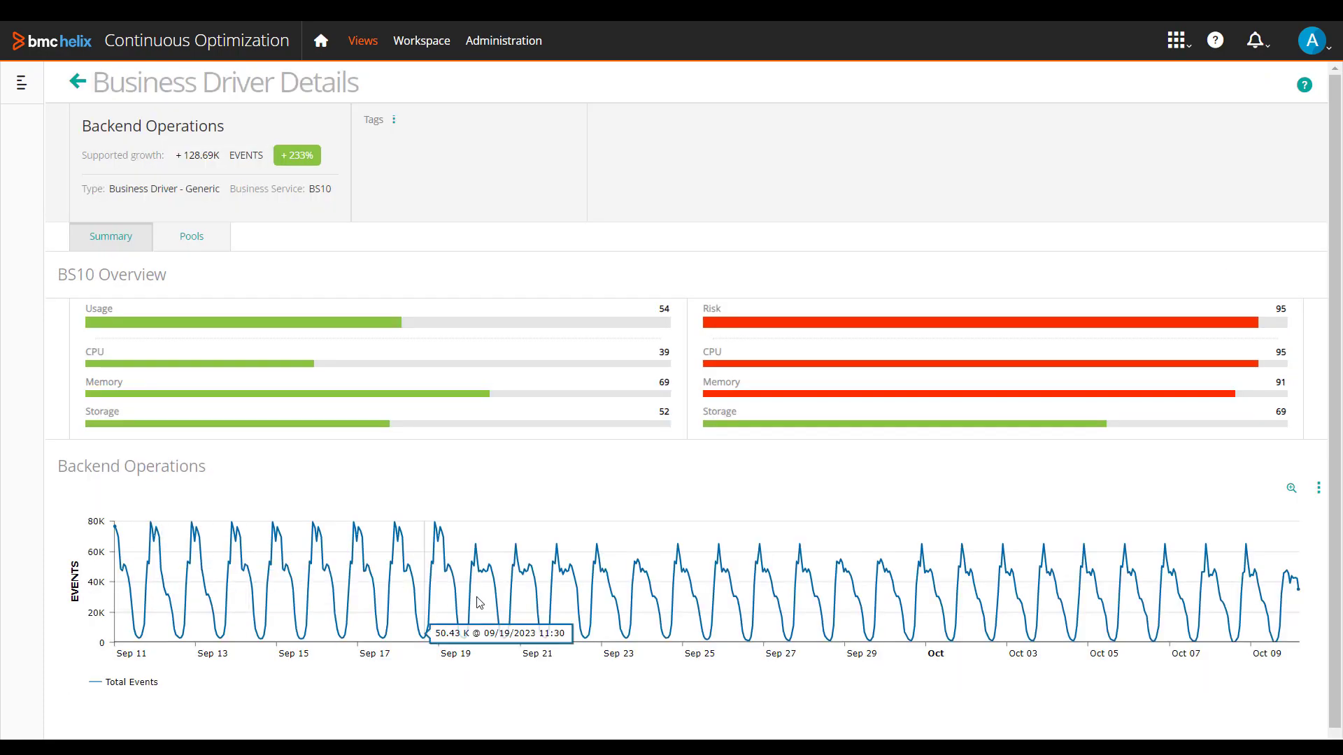
{"action": "left_click", "coordinate": [244, 386]}
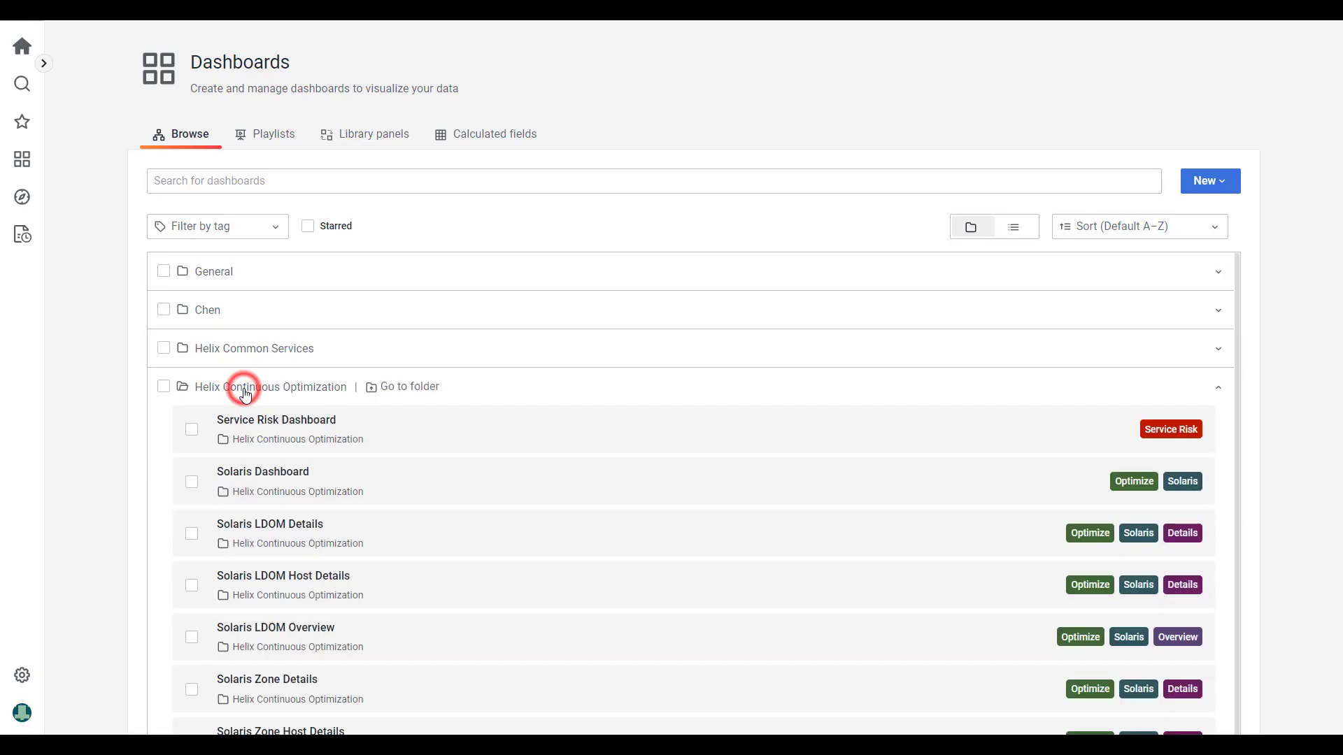
Browse the Helix Continuous Optimization Solaris dashboards and expand the CPU Profile panels.
{"action": "left_click", "coordinate": [275, 627]}
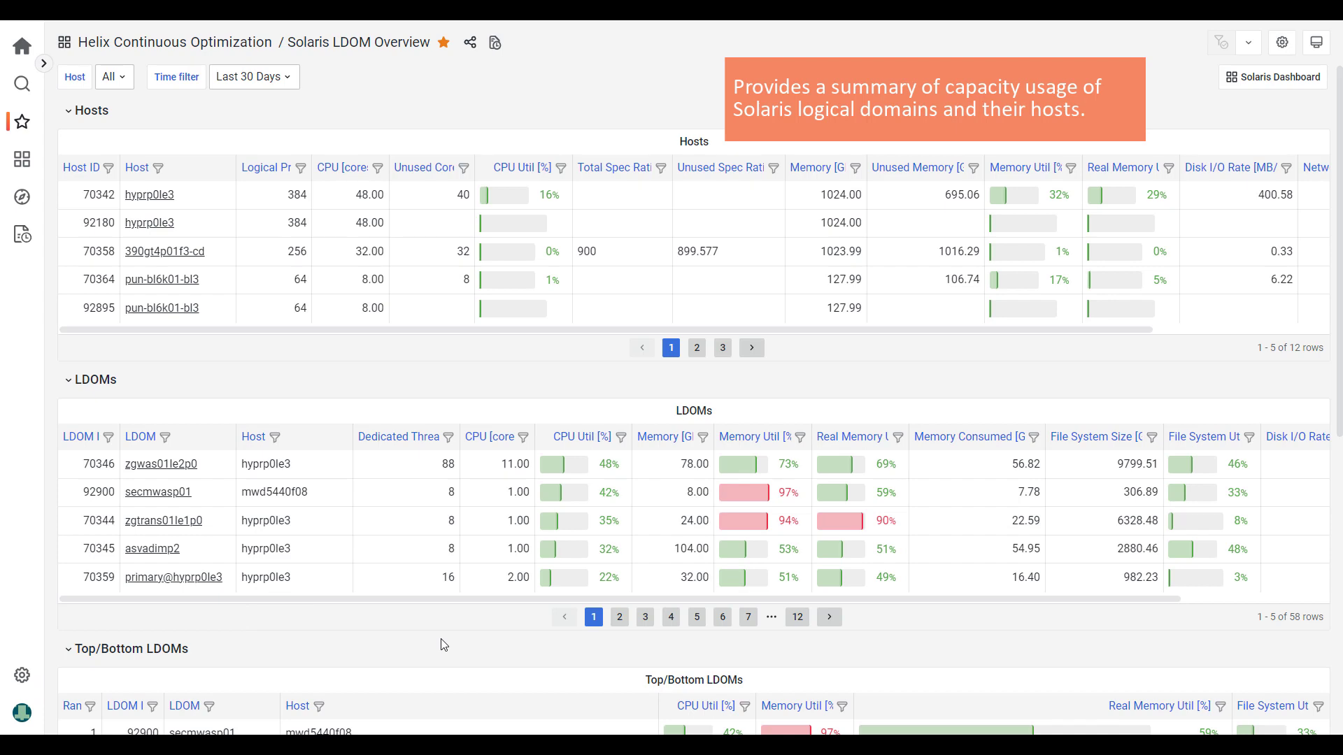
{"action": "left_click", "coordinate": [22, 84]}
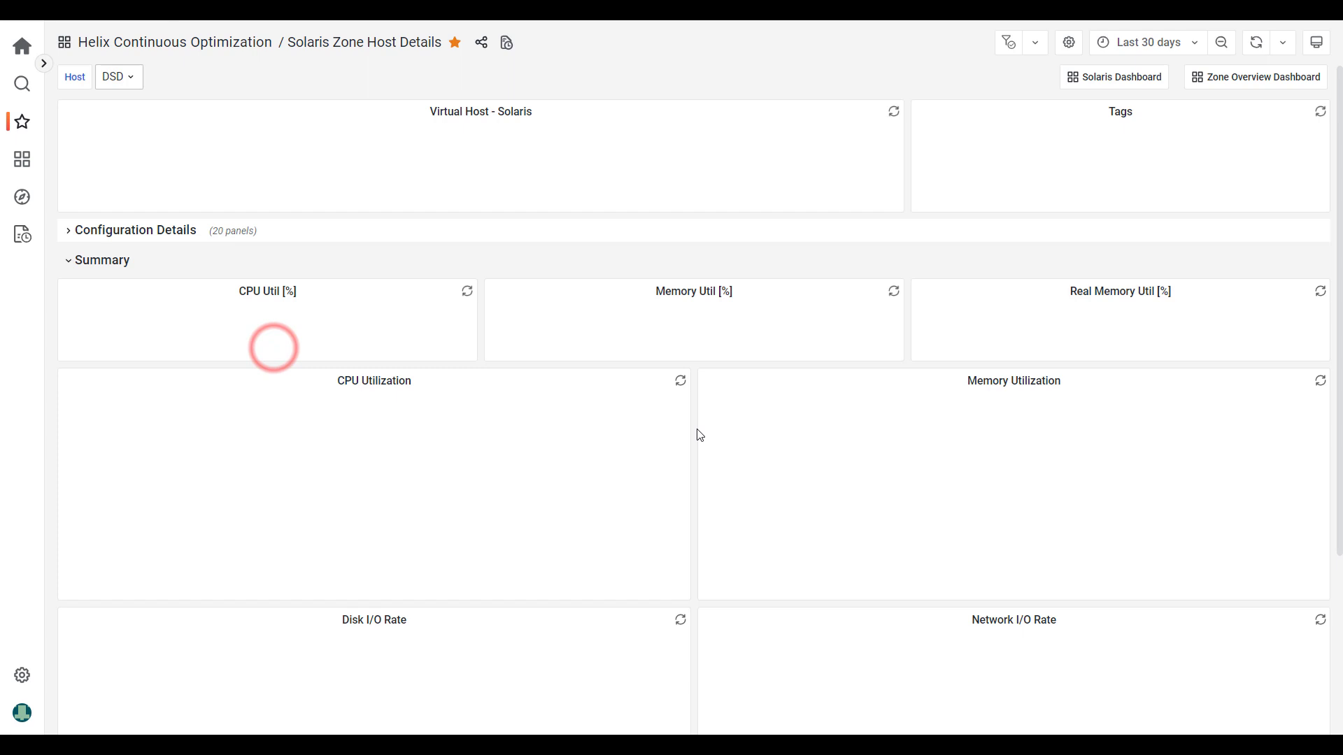
{"action": "scroll", "scroll_direction": "down", "scroll_amount": 3}
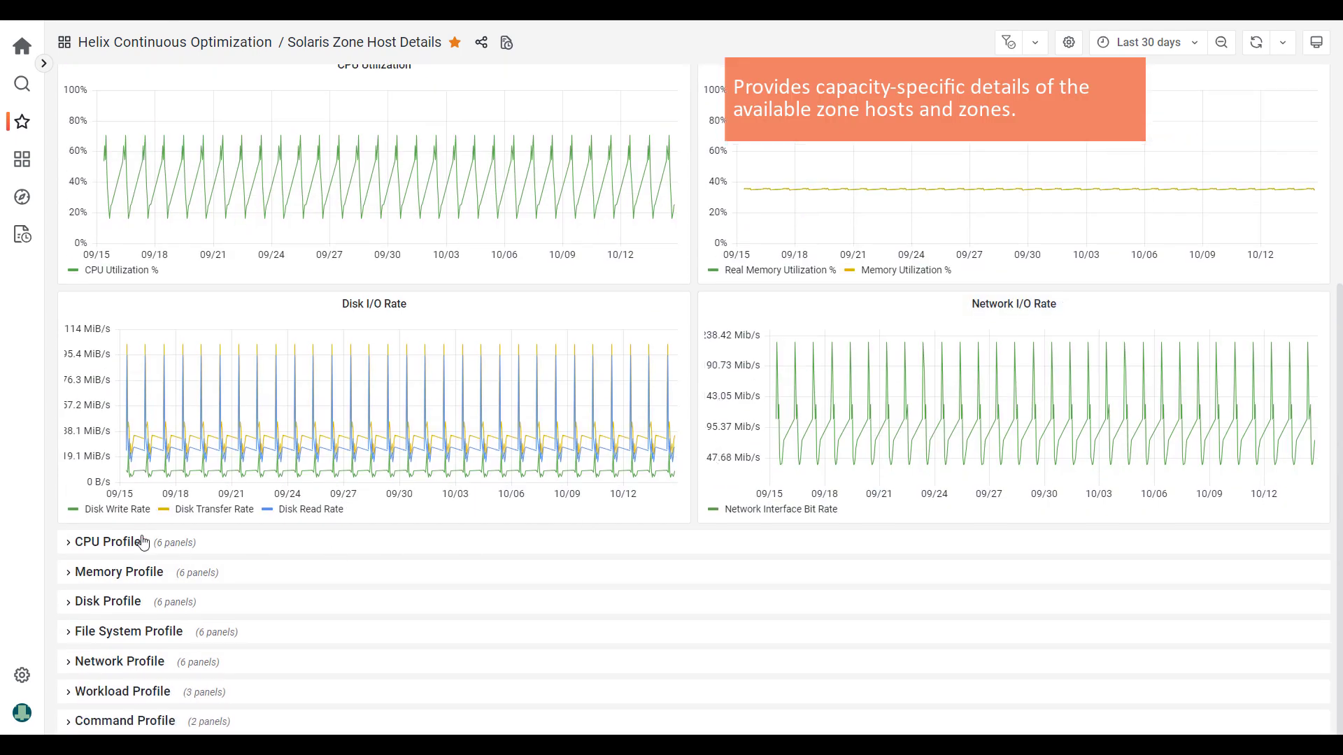
{"action": "left_click", "coordinate": [106, 541]}
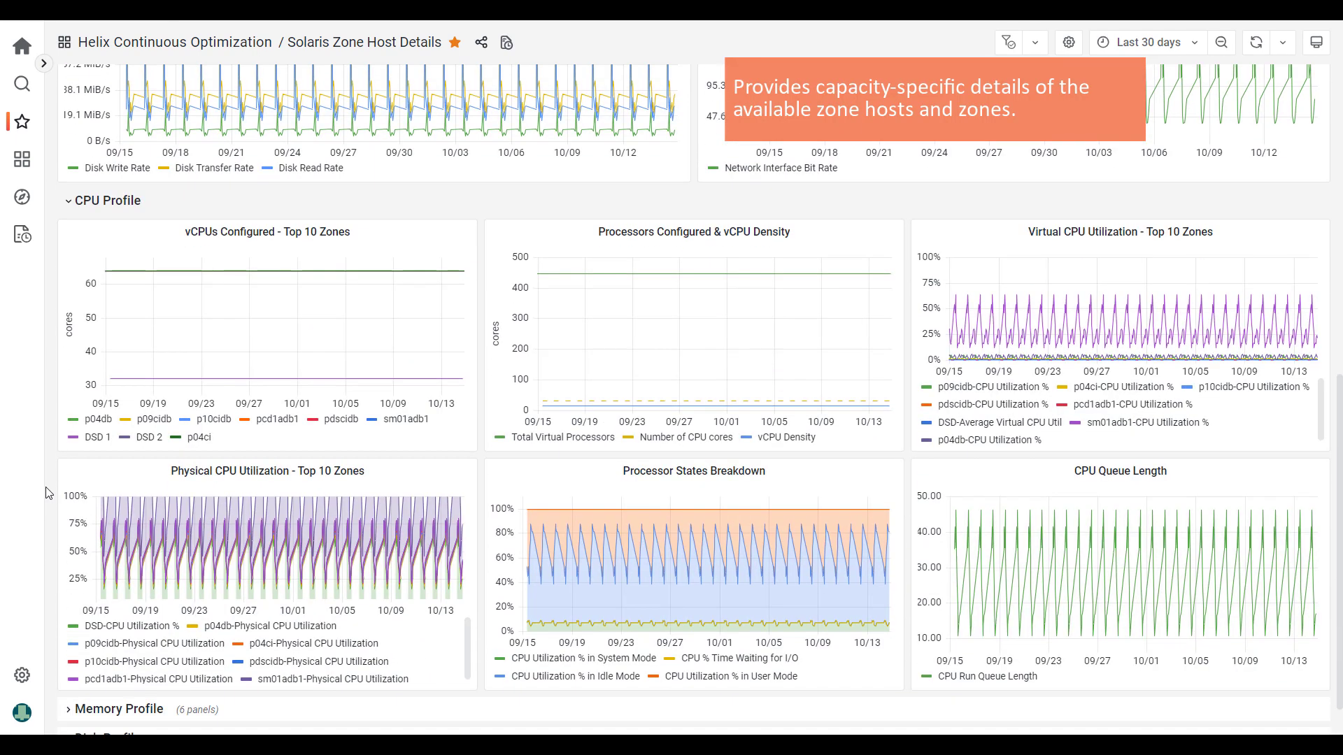
{"action": "left_click", "coordinate": [22, 160]}
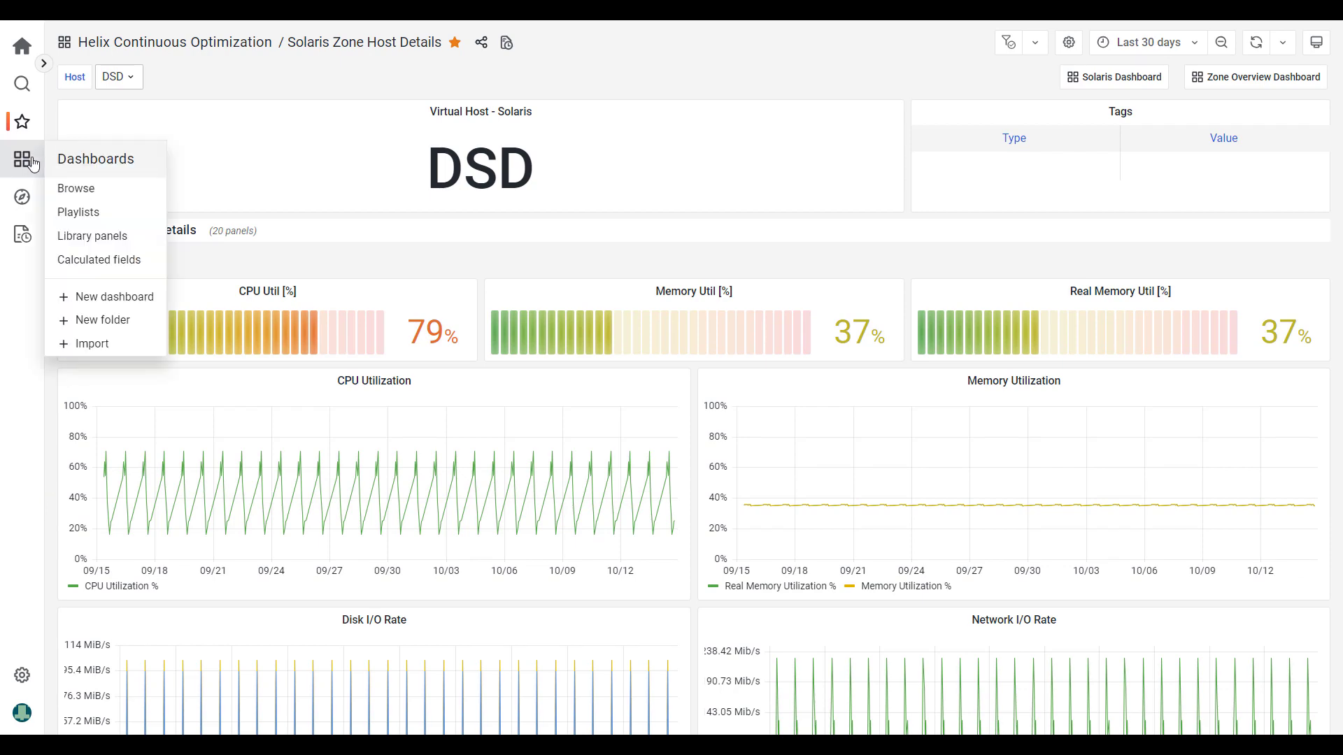
Open the Marketplace Content ETL Health dashboard and scroll through it.
{"action": "left_click", "coordinate": [76, 188]}
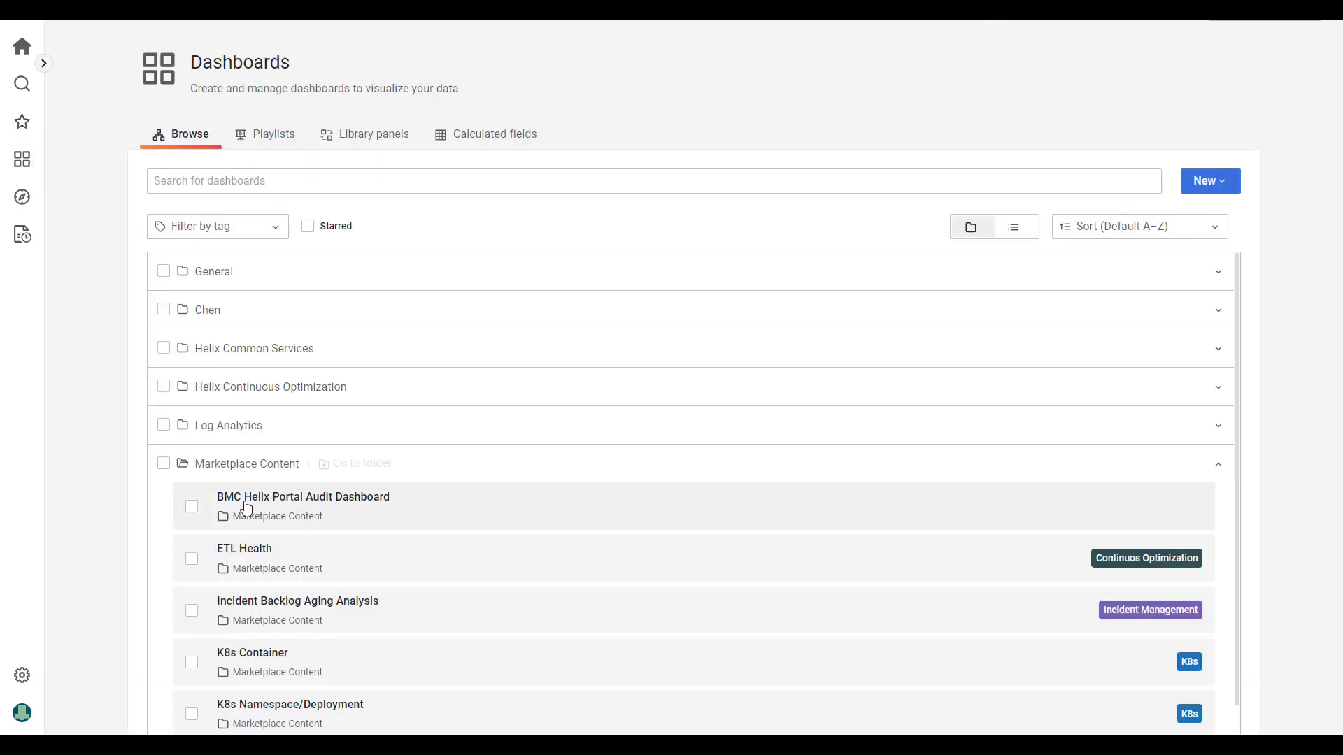
{"action": "left_click", "coordinate": [244, 548]}
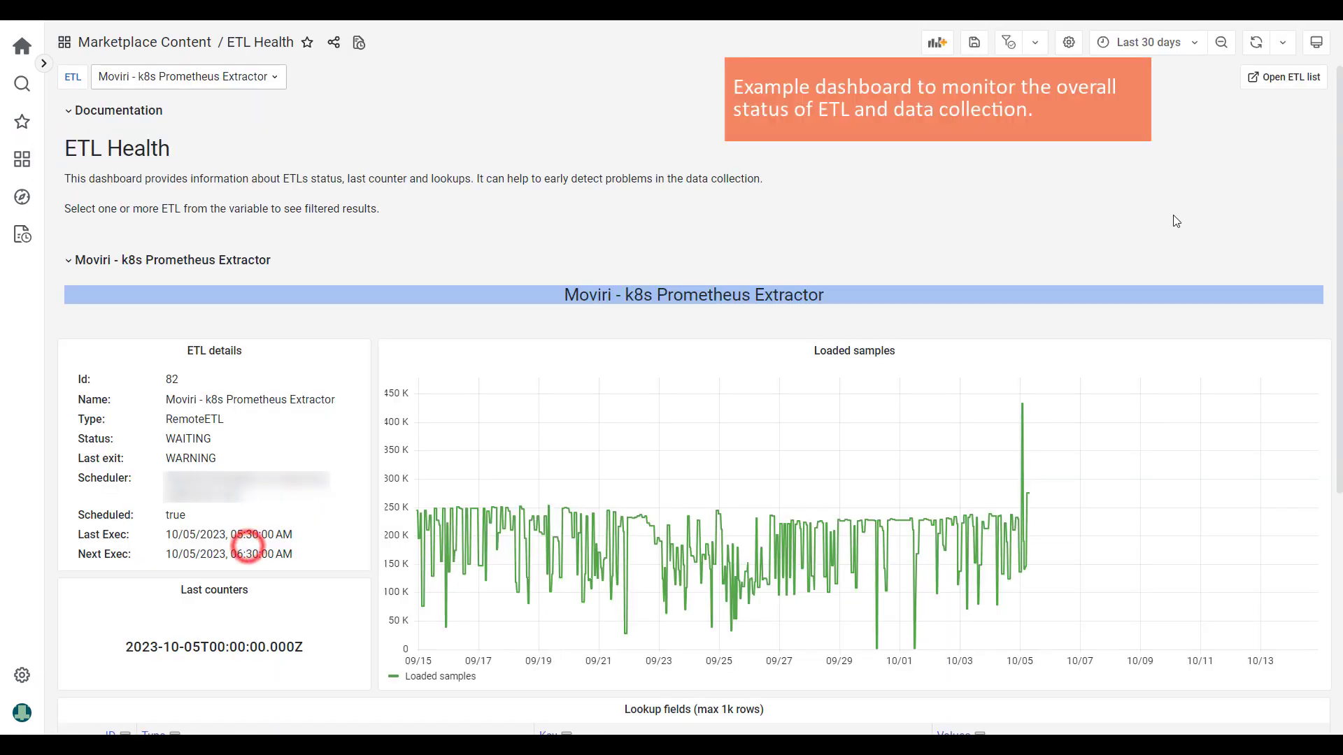
{"action": "scroll", "scroll_direction": "down", "scroll_amount": 3}
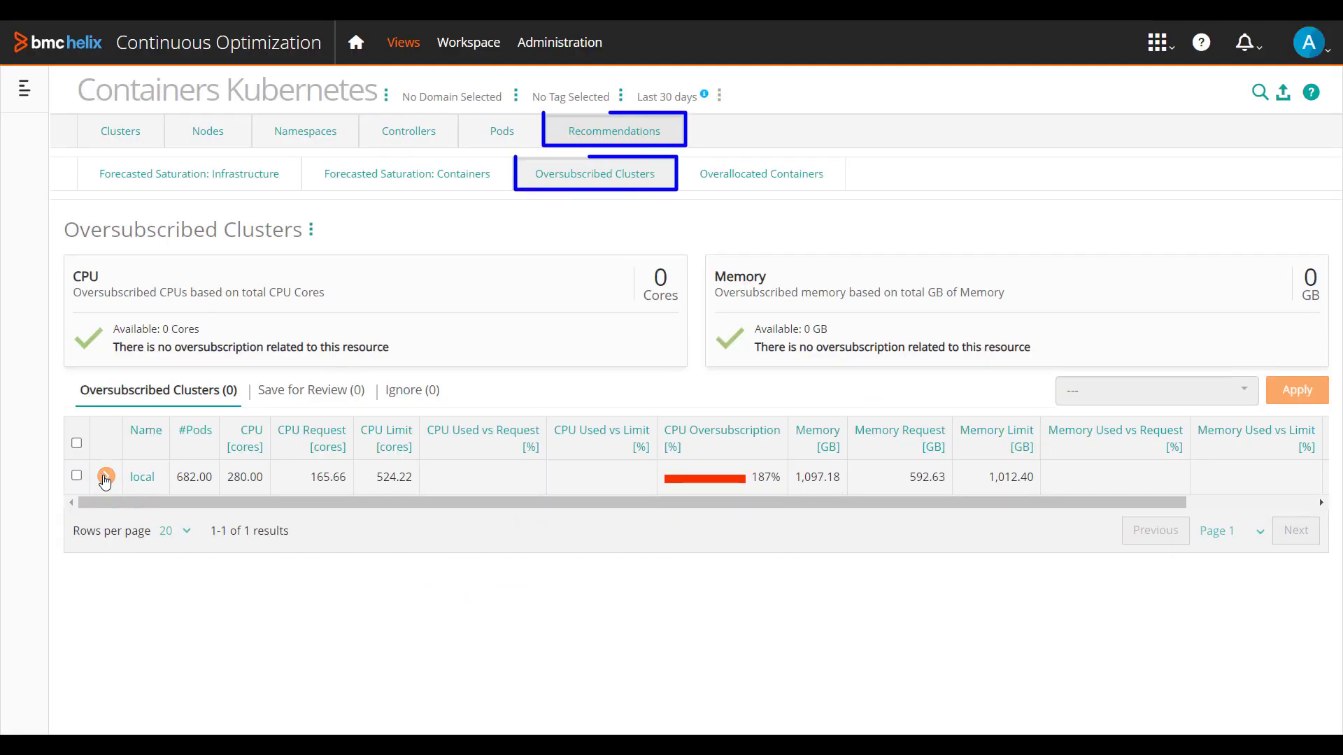
Open Forecasted Saturation: Containers and view the kubeshark-worker-daemon-set recommendation details.
{"action": "left_click", "coordinate": [105, 477]}
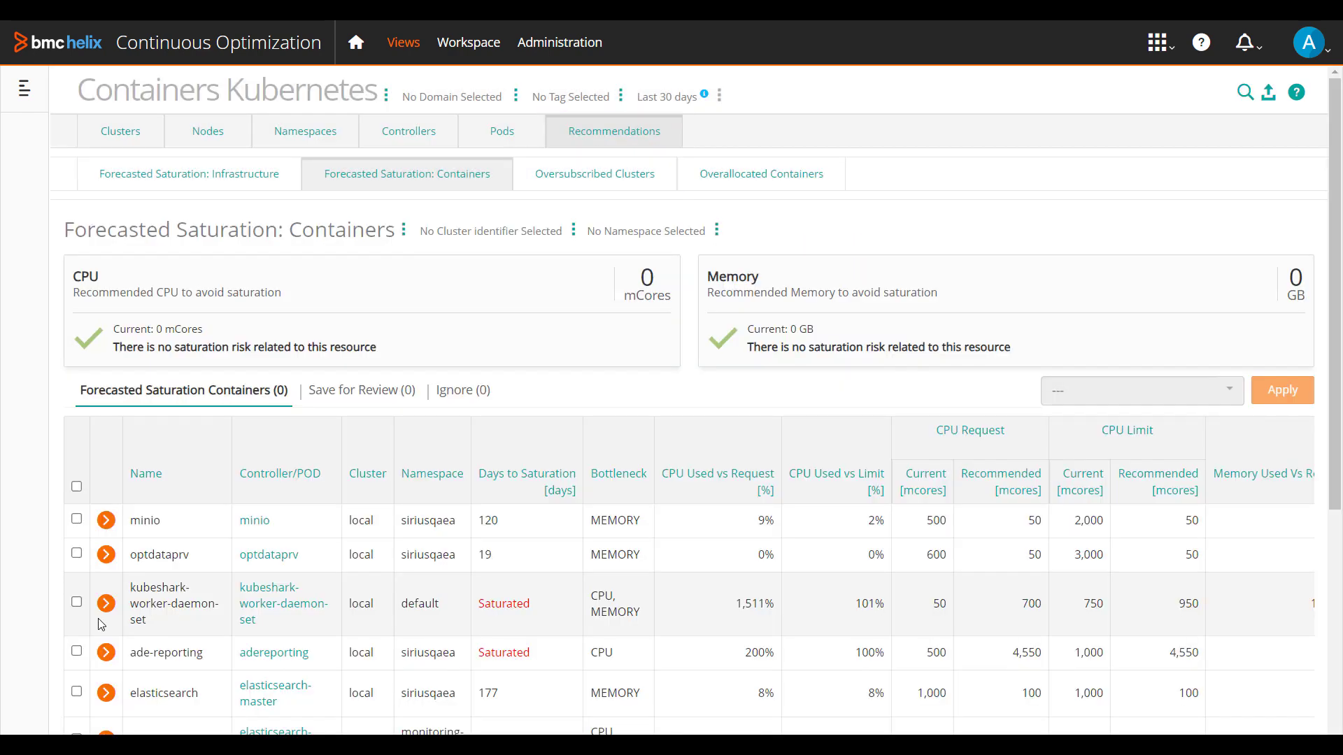
{"action": "left_click", "coordinate": [106, 603]}
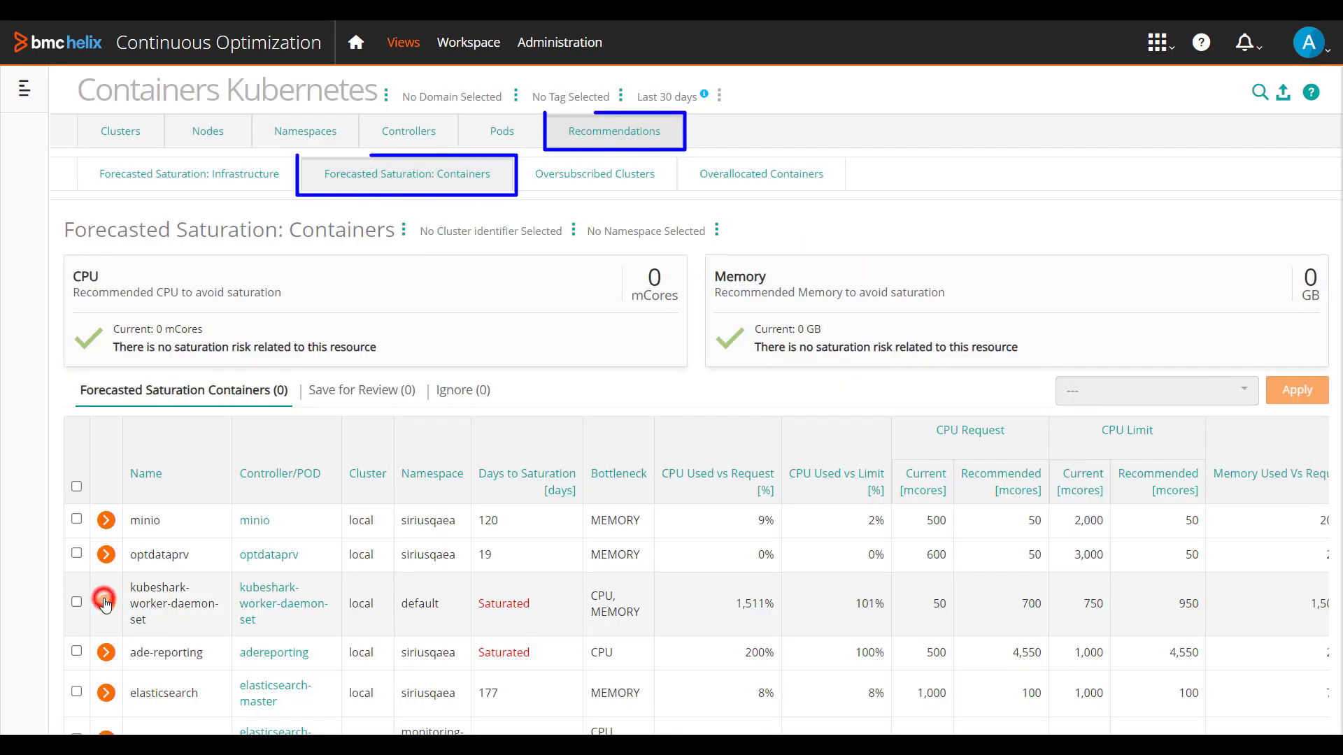
{"action": "left_click", "coordinate": [104, 603]}
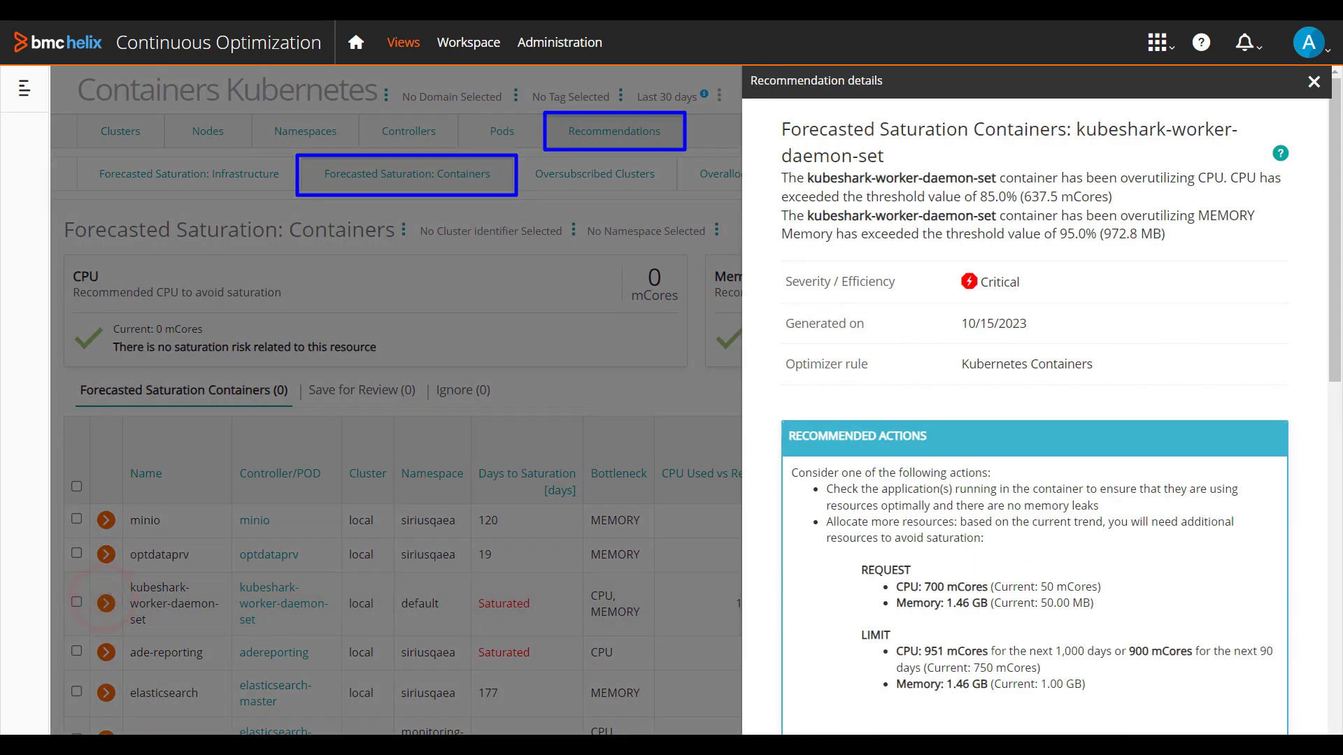
{"action": "scroll", "scroll_direction": "down", "scroll_amount": 3}
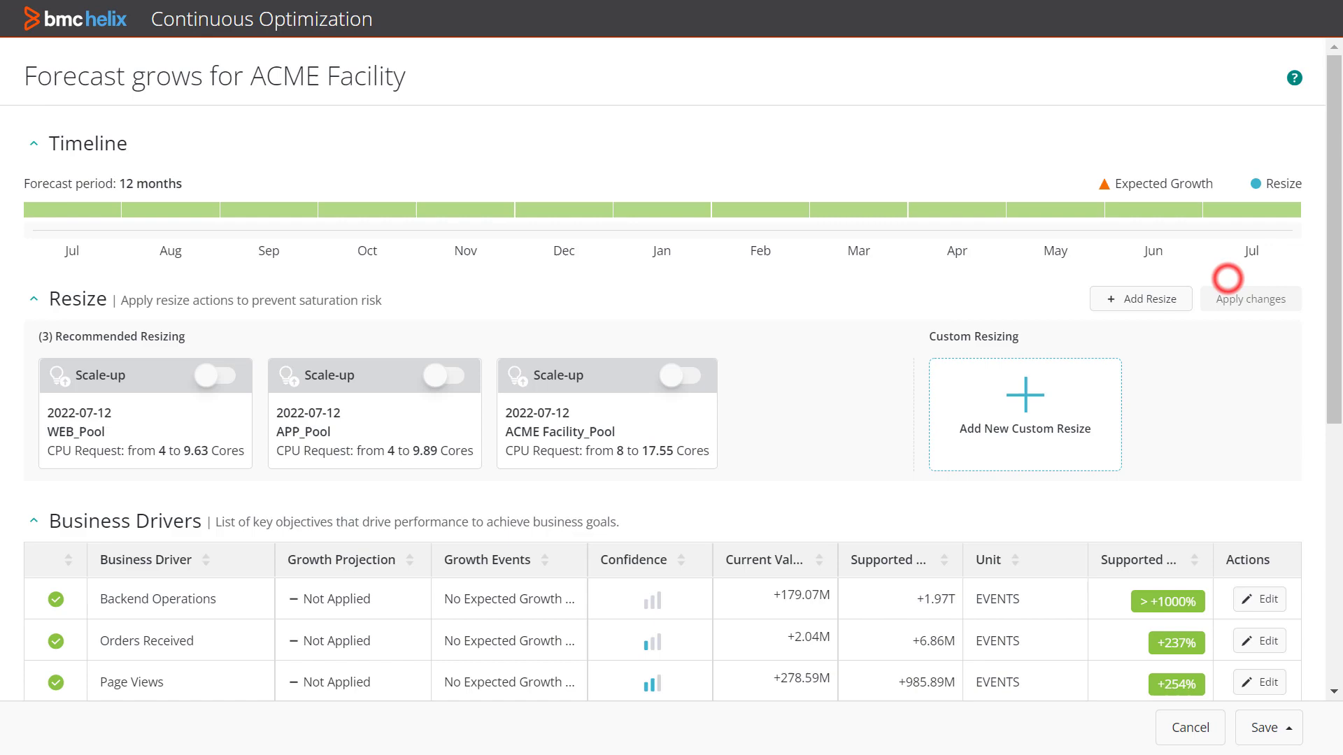
Add growth event 'Event1' to Orders Received, starting Sep 15, 2022, with 400 growth.
{"action": "scroll", "scroll_direction": "down", "scroll_amount": 3}
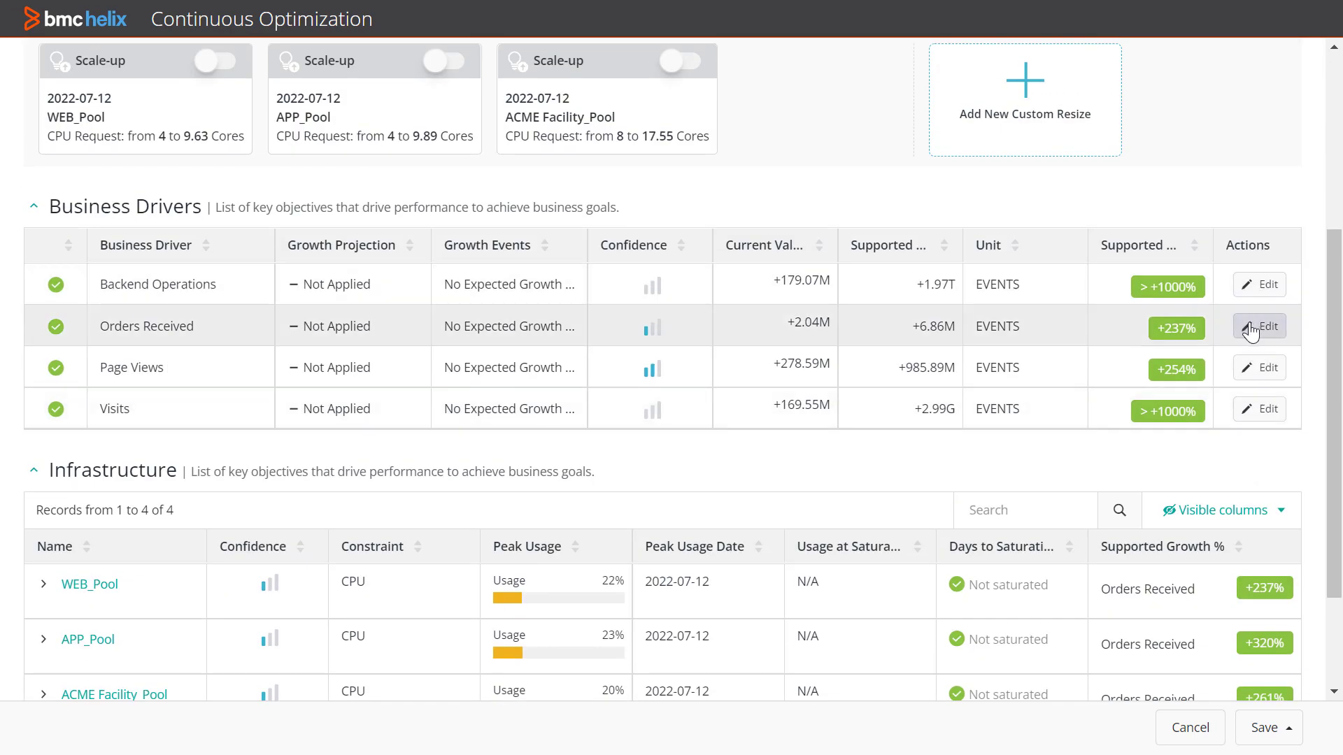
{"action": "left_click", "coordinate": [1258, 325]}
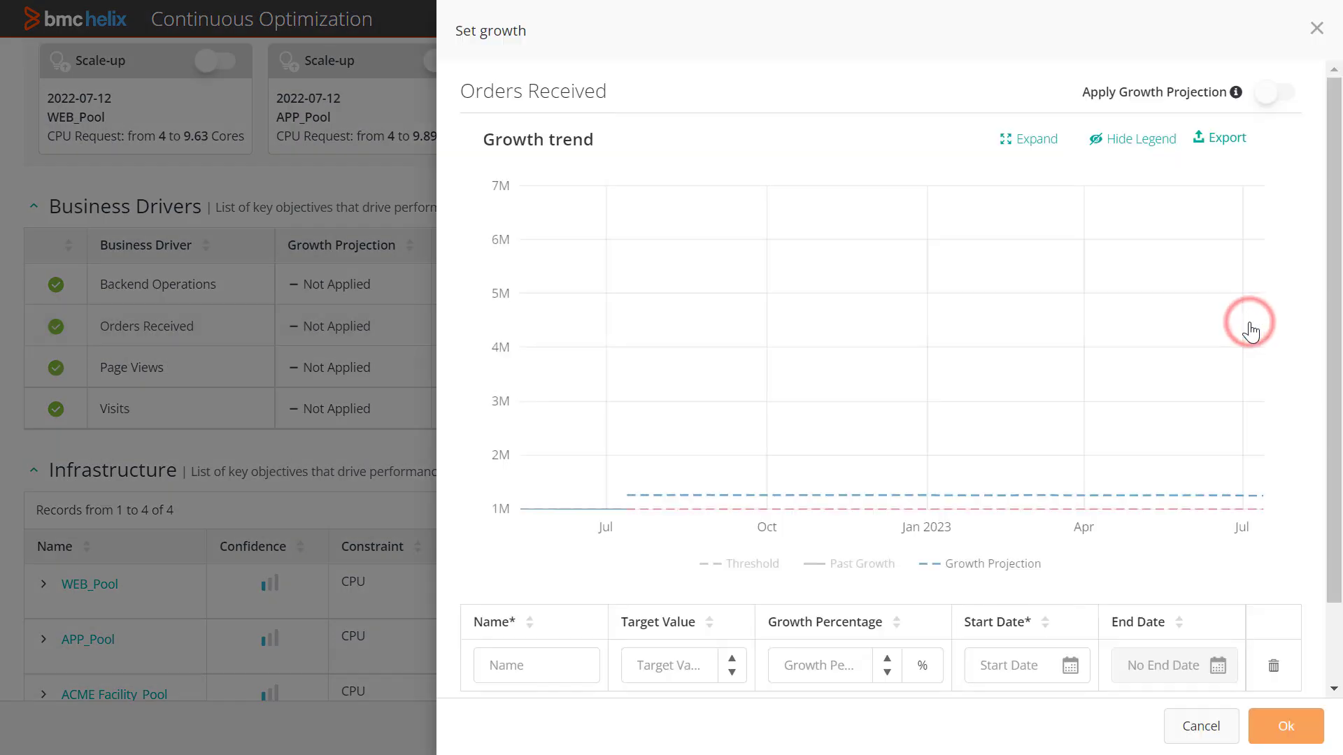
{"action": "left_click", "coordinate": [537, 666]}
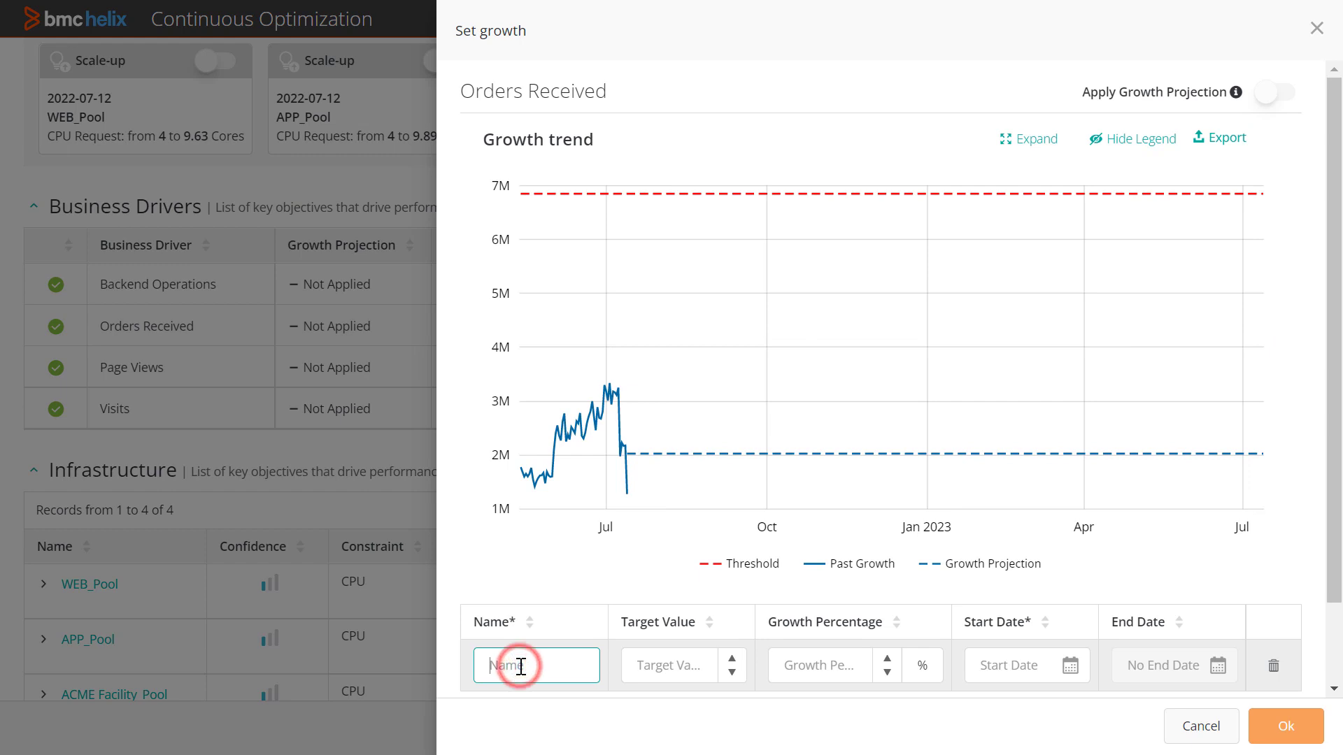
{"action": "type", "text": "Event1"}
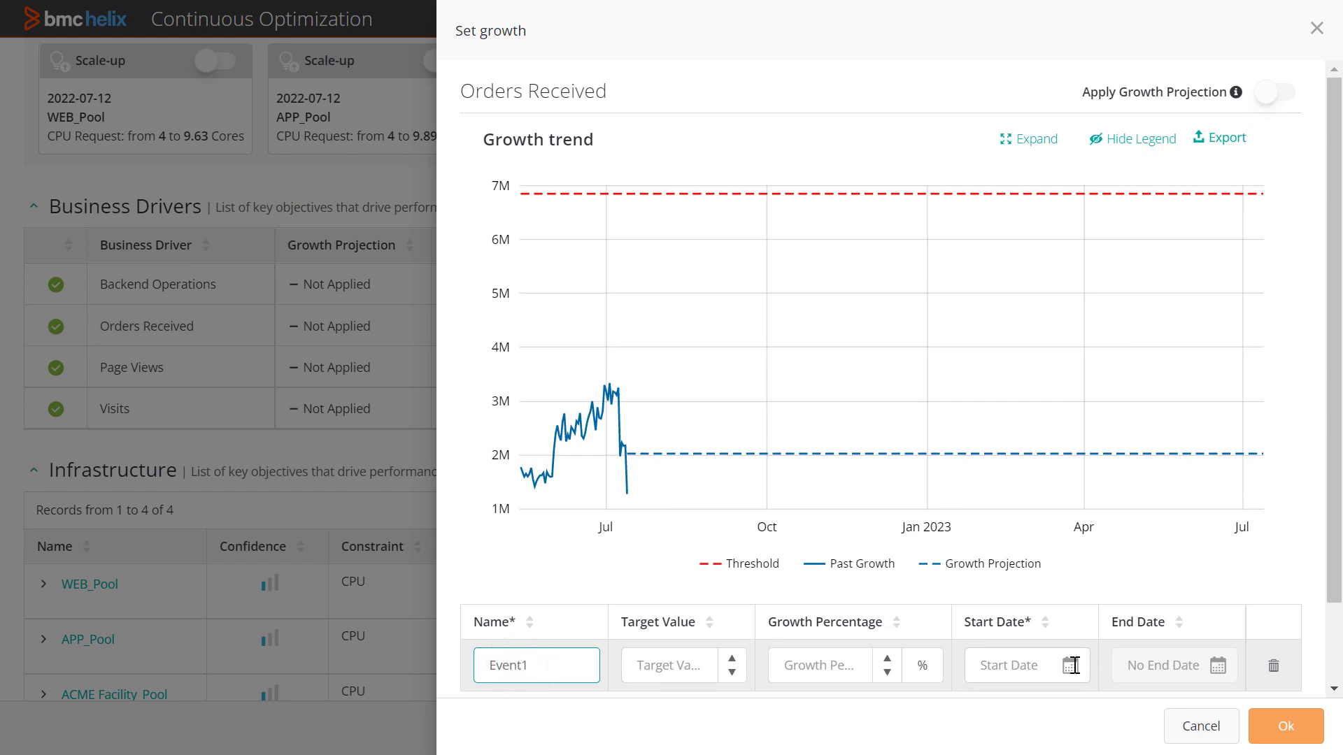
{"action": "left_click", "coordinate": [1073, 665]}
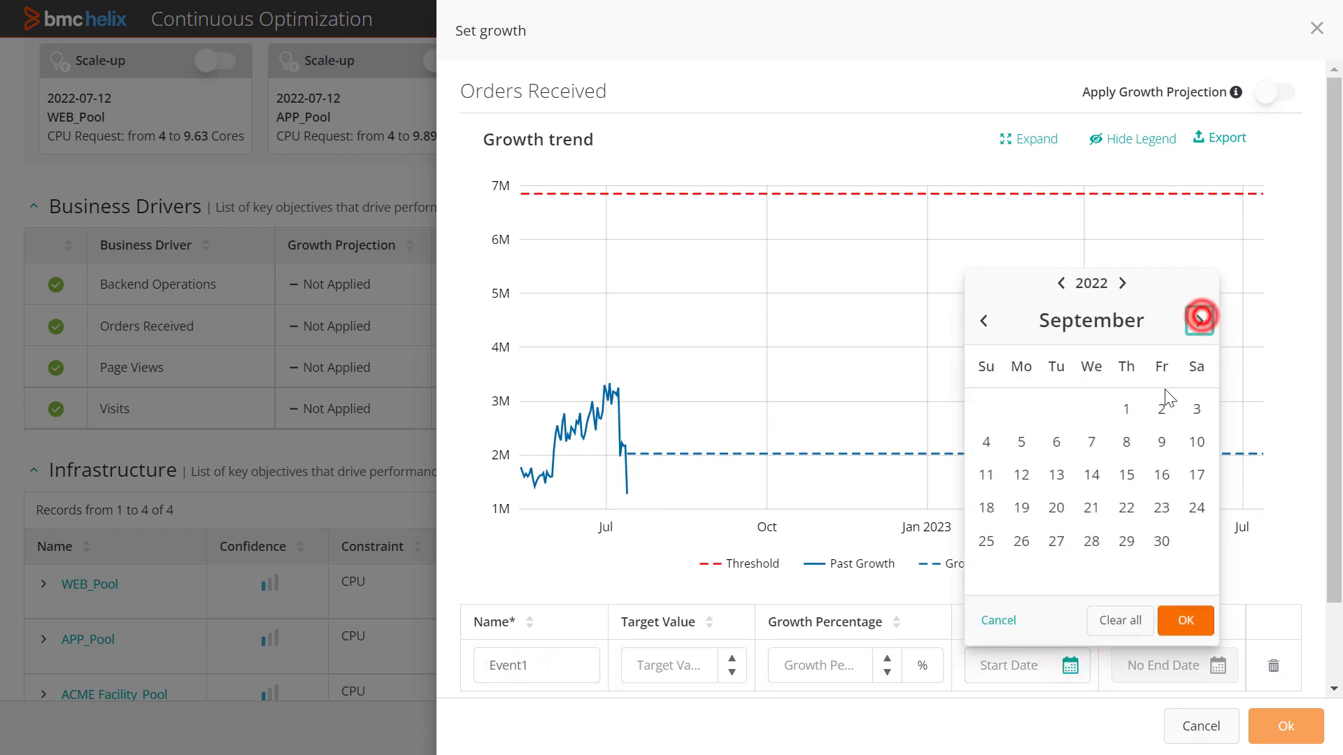
{"action": "left_click", "coordinate": [1184, 621]}
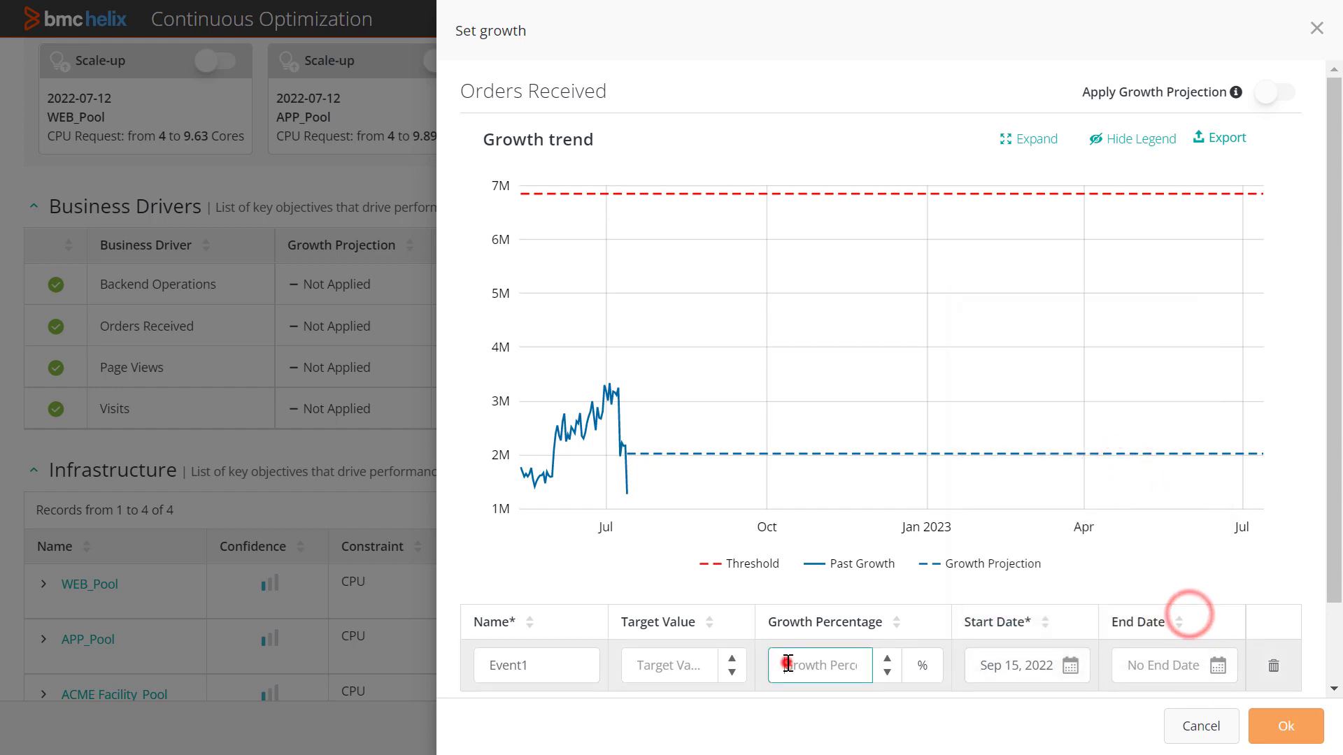
{"action": "type", "text": "400"}
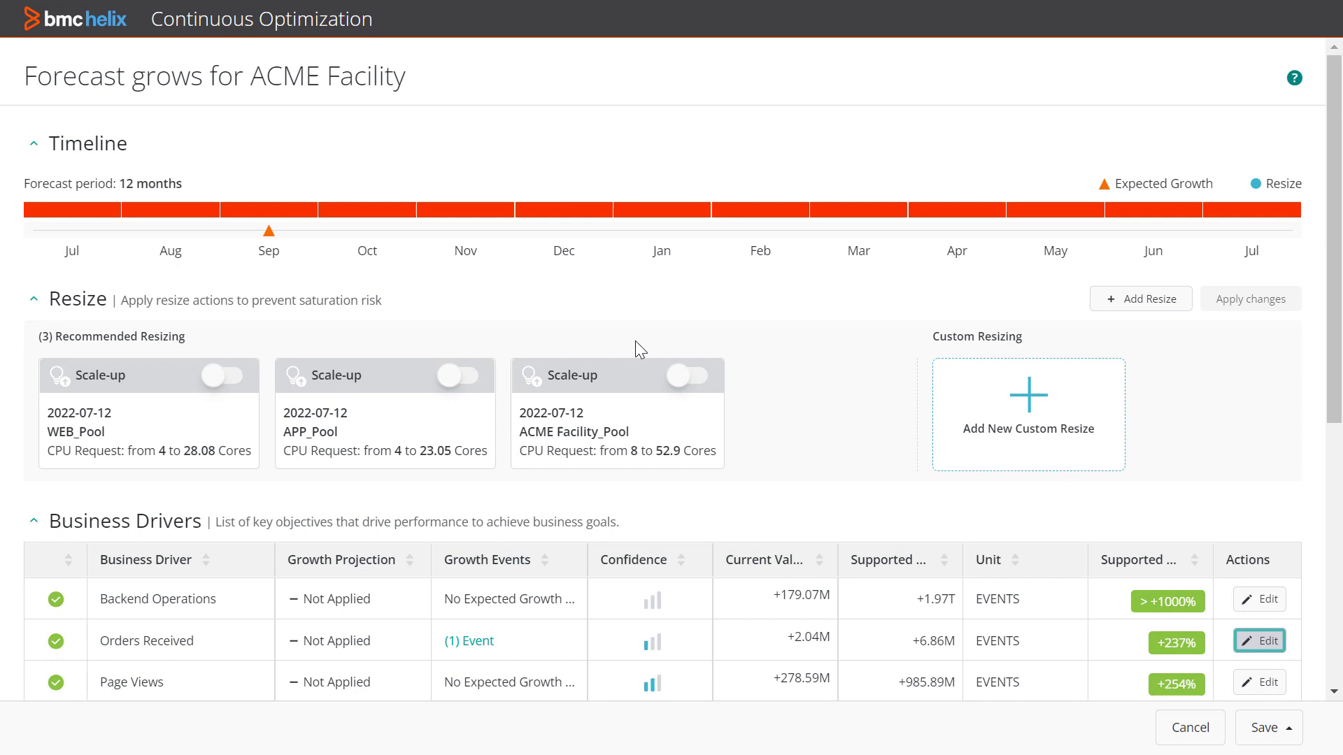
Enable scale-up resizing for WEB_Pool and ACME Facility_Pool.
{"action": "left_click", "coordinate": [230, 375]}
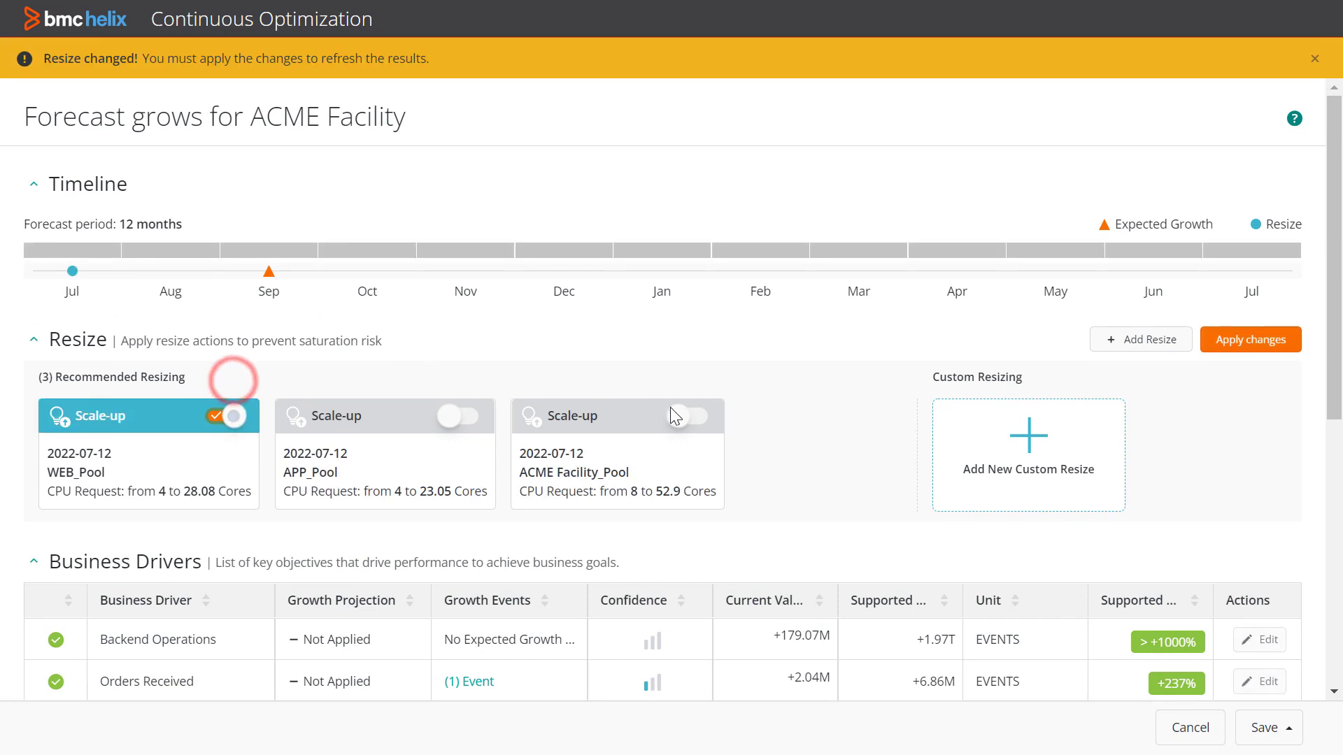
{"action": "left_click", "coordinate": [692, 416]}
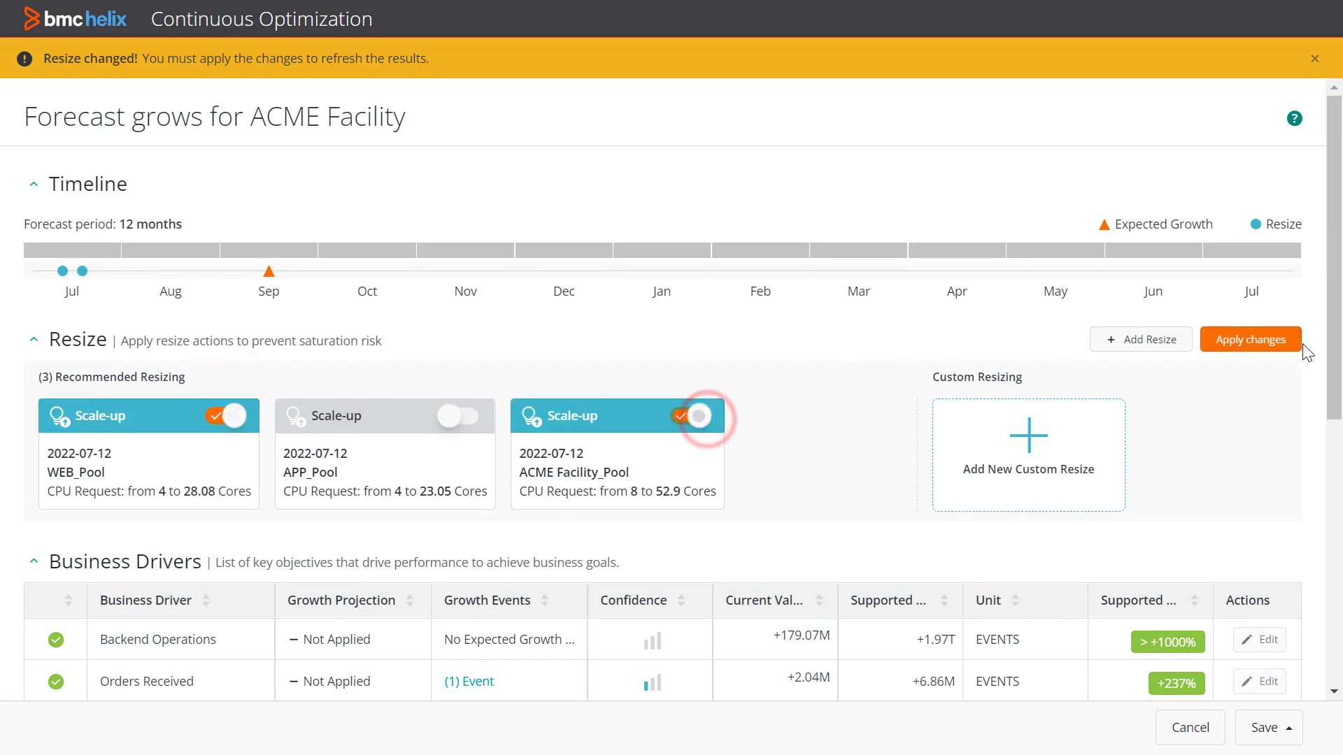
{"action": "left_click", "coordinate": [1249, 339]}
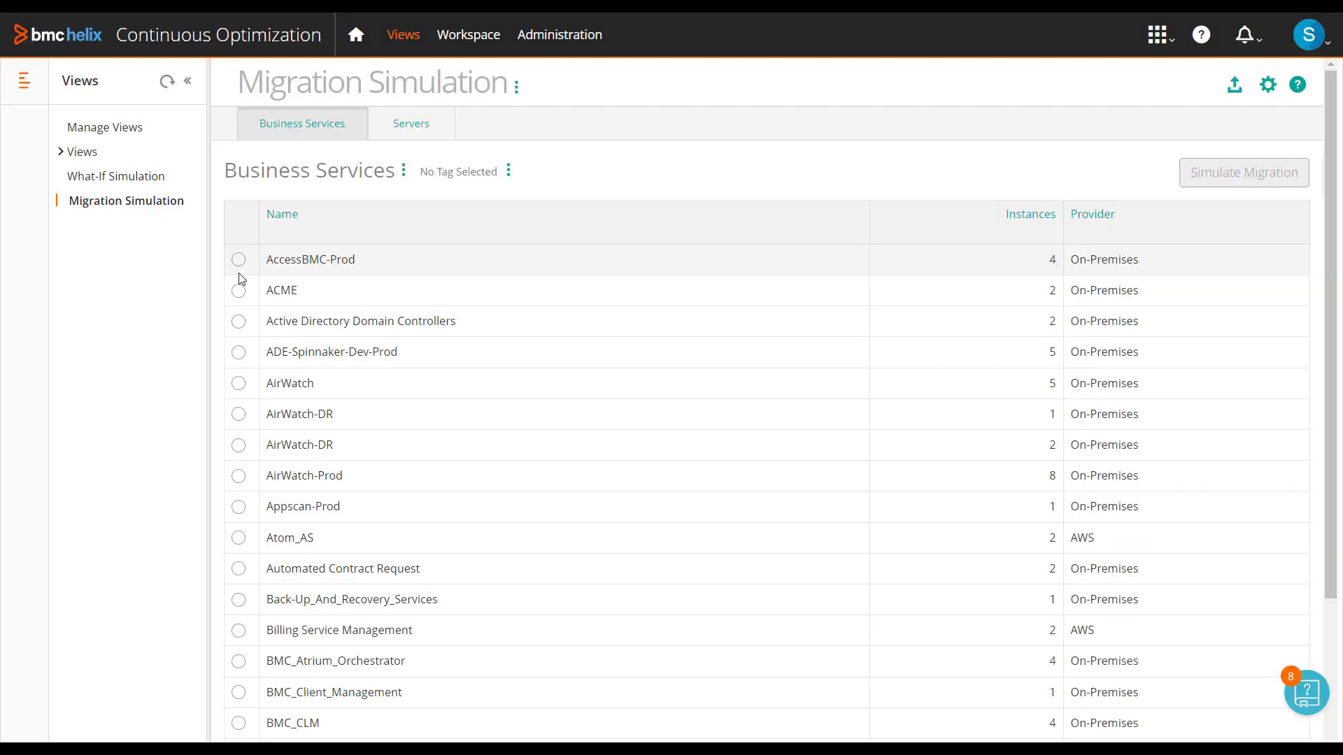
Simulate migrating AccessBMC-Prod and review its Total Migration Costs across providers.
{"action": "left_click", "coordinate": [239, 259]}
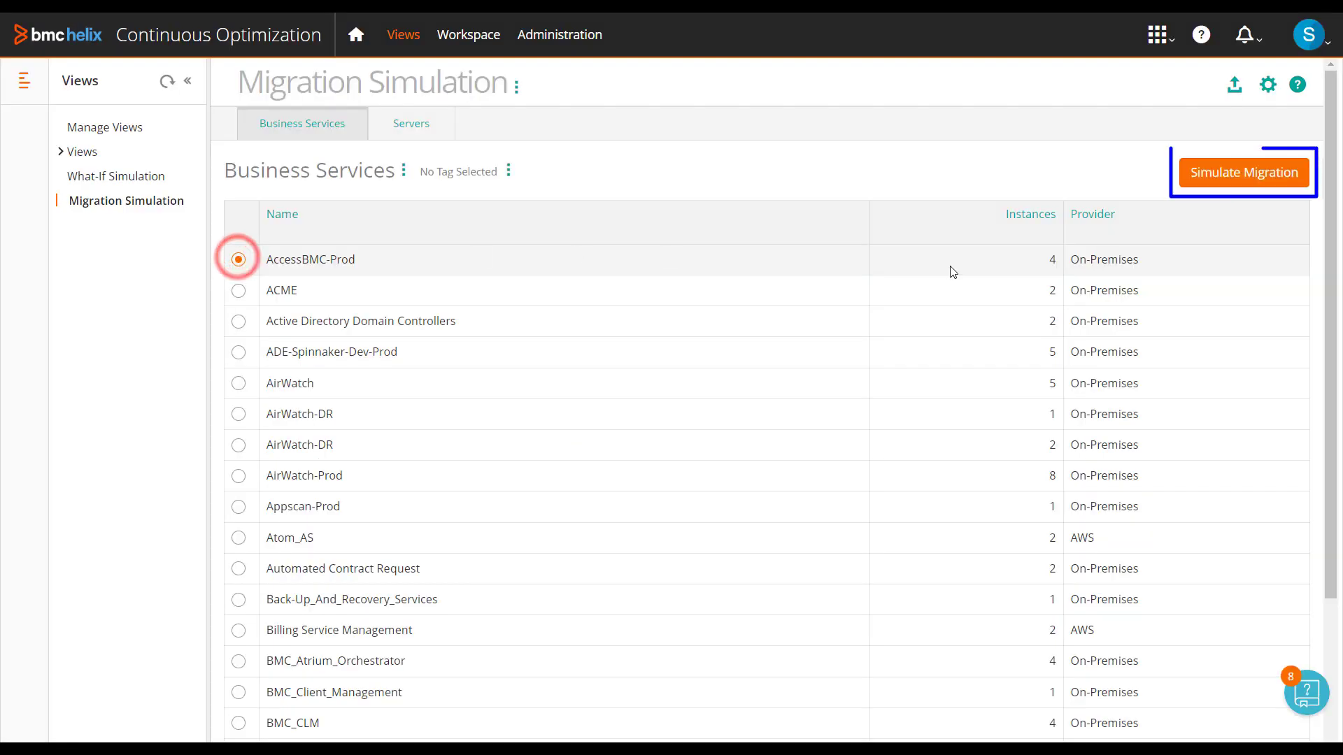
{"action": "left_click", "coordinate": [1243, 172]}
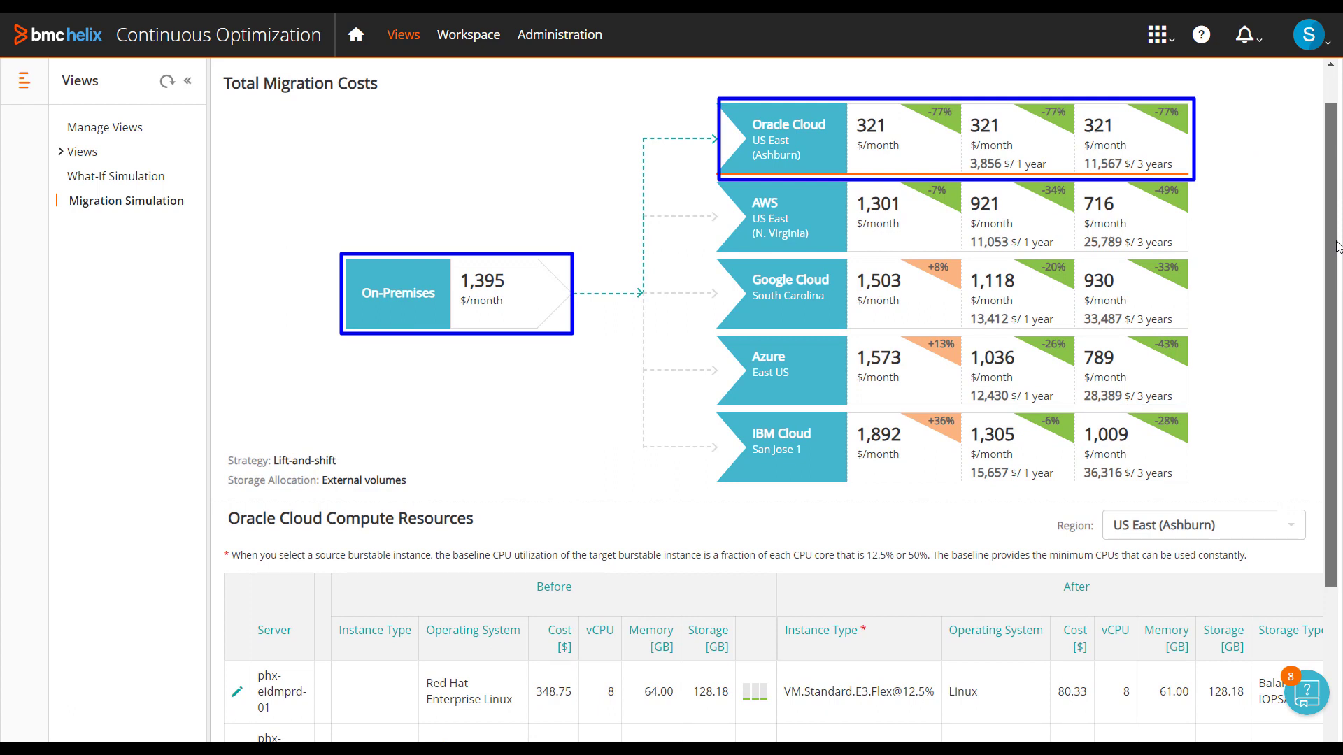
{"action": "scroll", "scroll_direction": "down", "scroll_amount": 3}
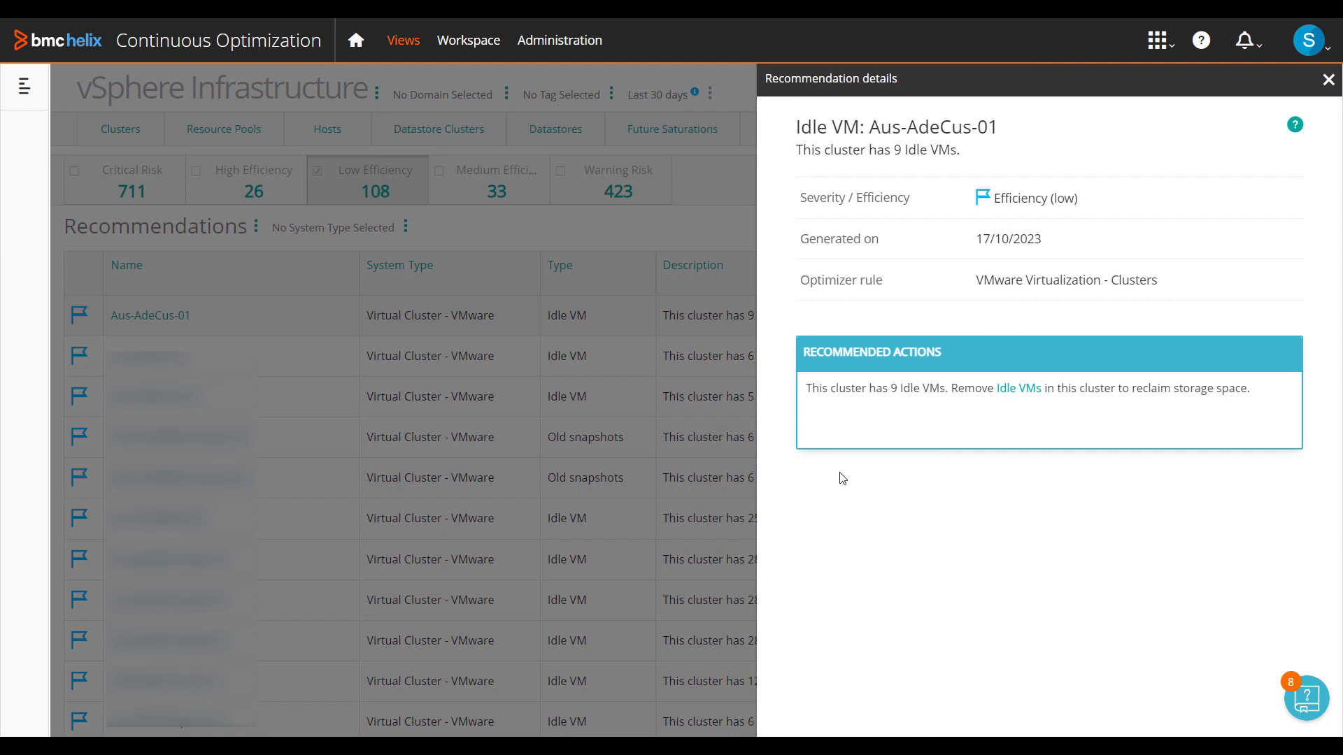
{"action": "mouse_move", "coordinate": [982, 495]}
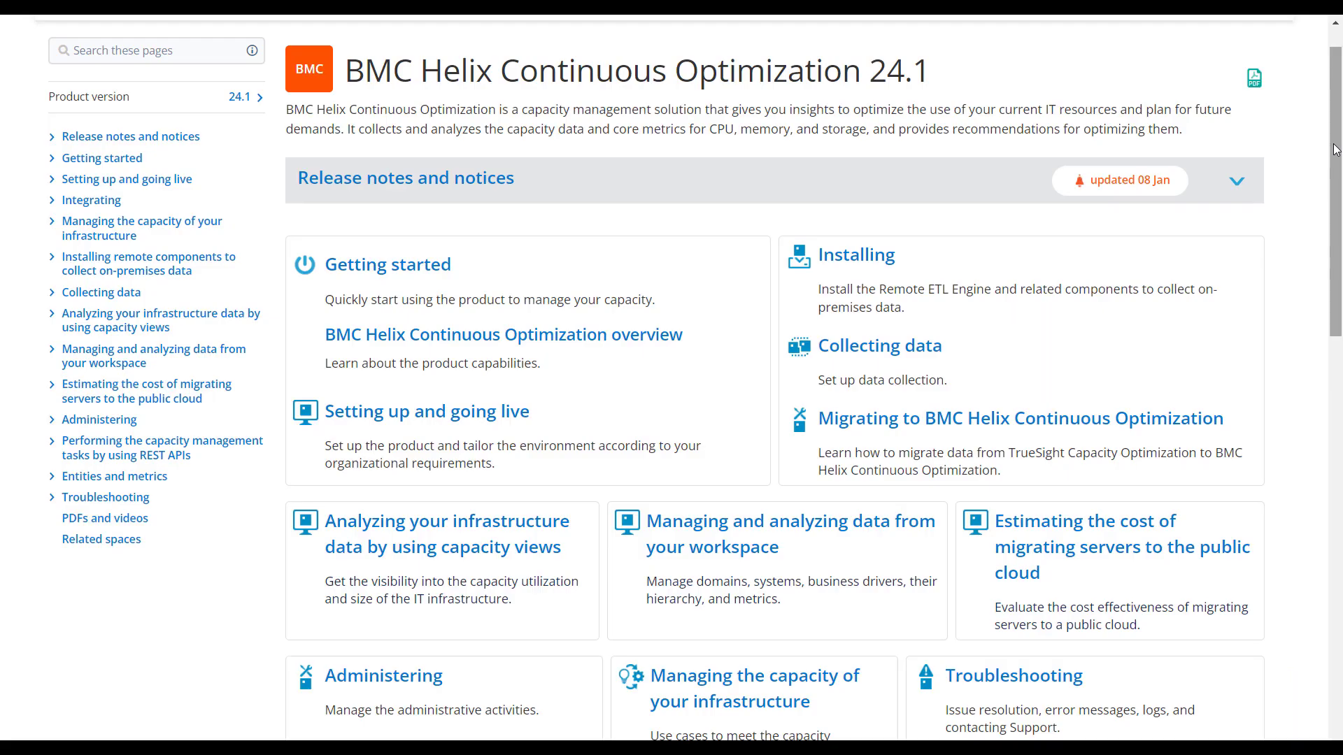
Scroll the 24.1 documentation home page down to 'Was this page helpful?'.
{"action": "scroll", "scroll_direction": "down", "scroll_amount": 3}
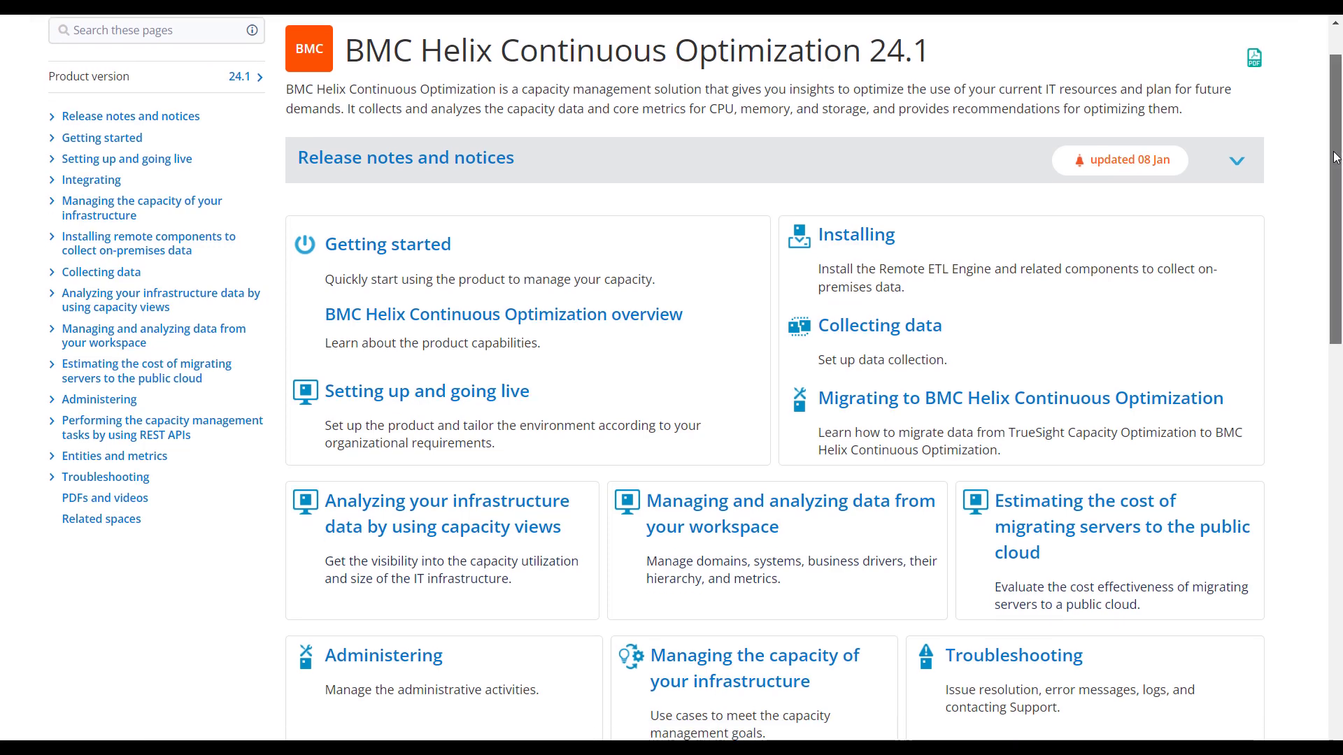
{"action": "scroll", "scroll_direction": "down", "scroll_amount": 3}
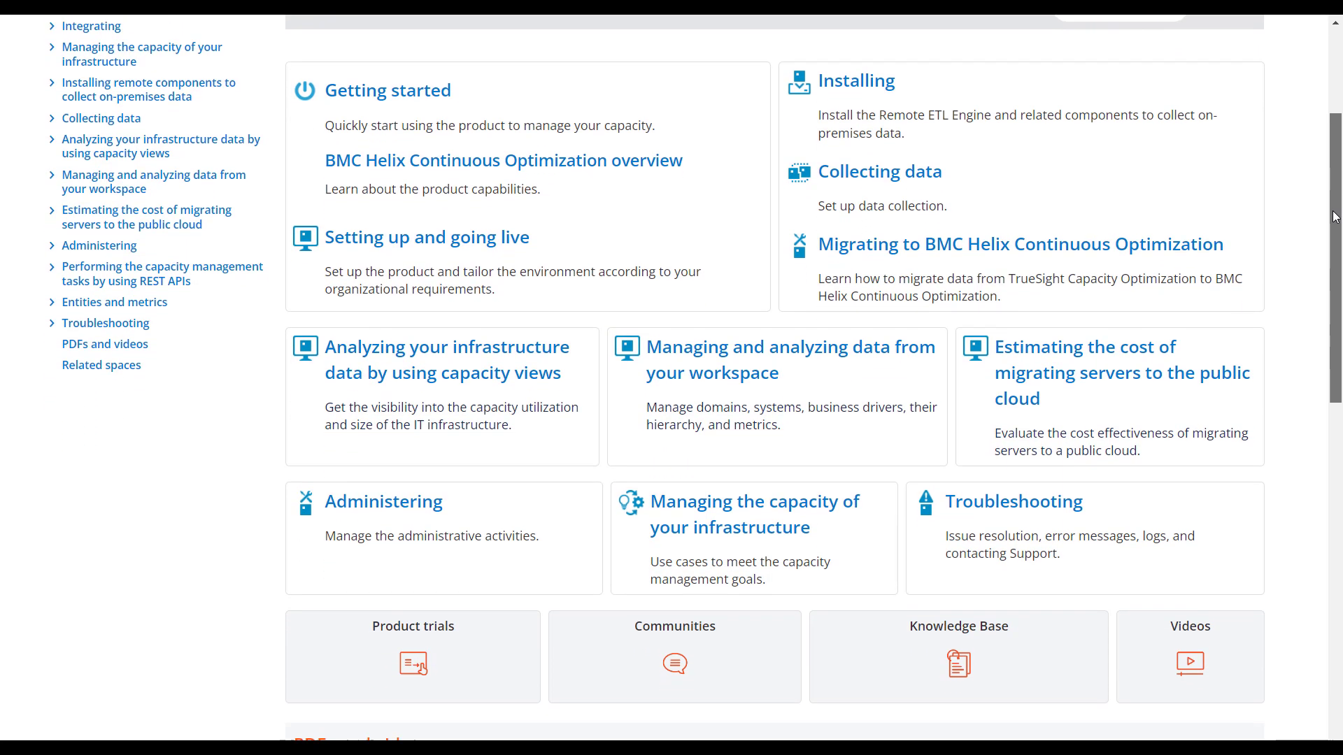
{"action": "scroll", "scroll_direction": "down", "scroll_amount": 3}
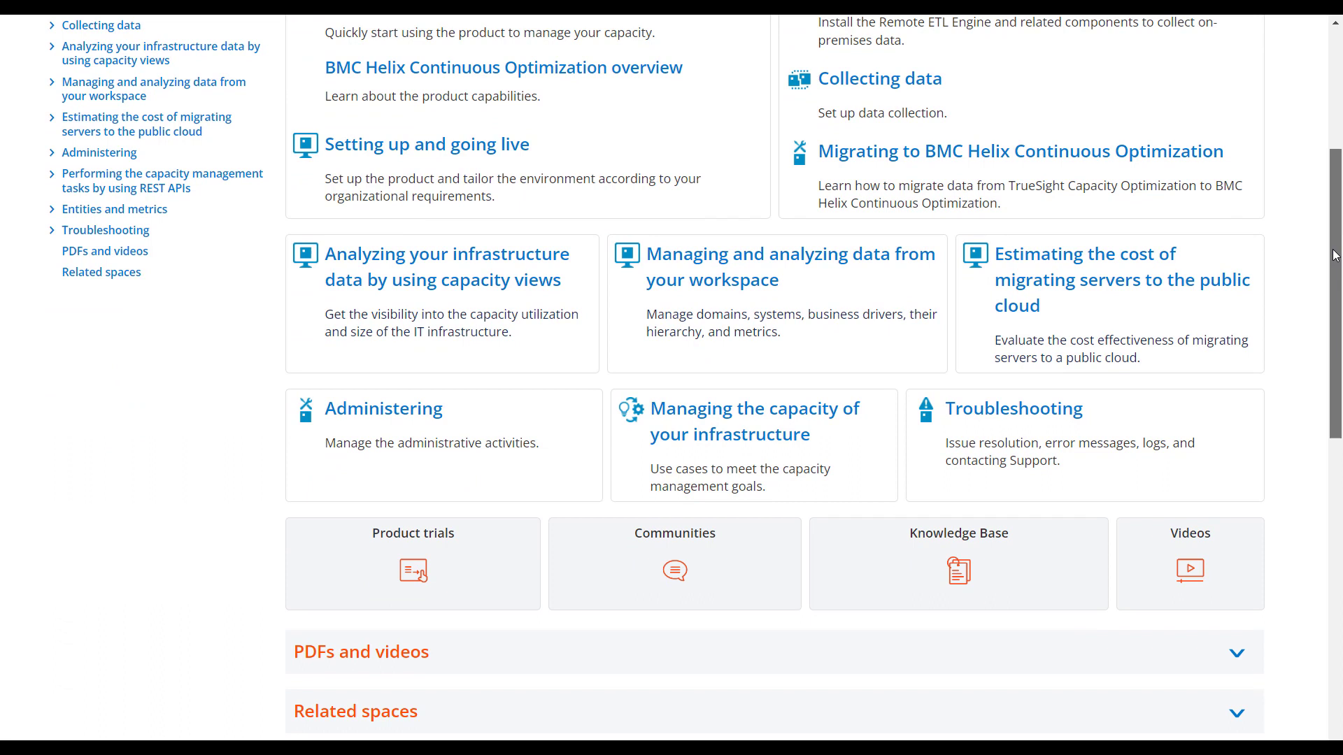
{"action": "scroll", "scroll_direction": "down", "scroll_amount": 3}
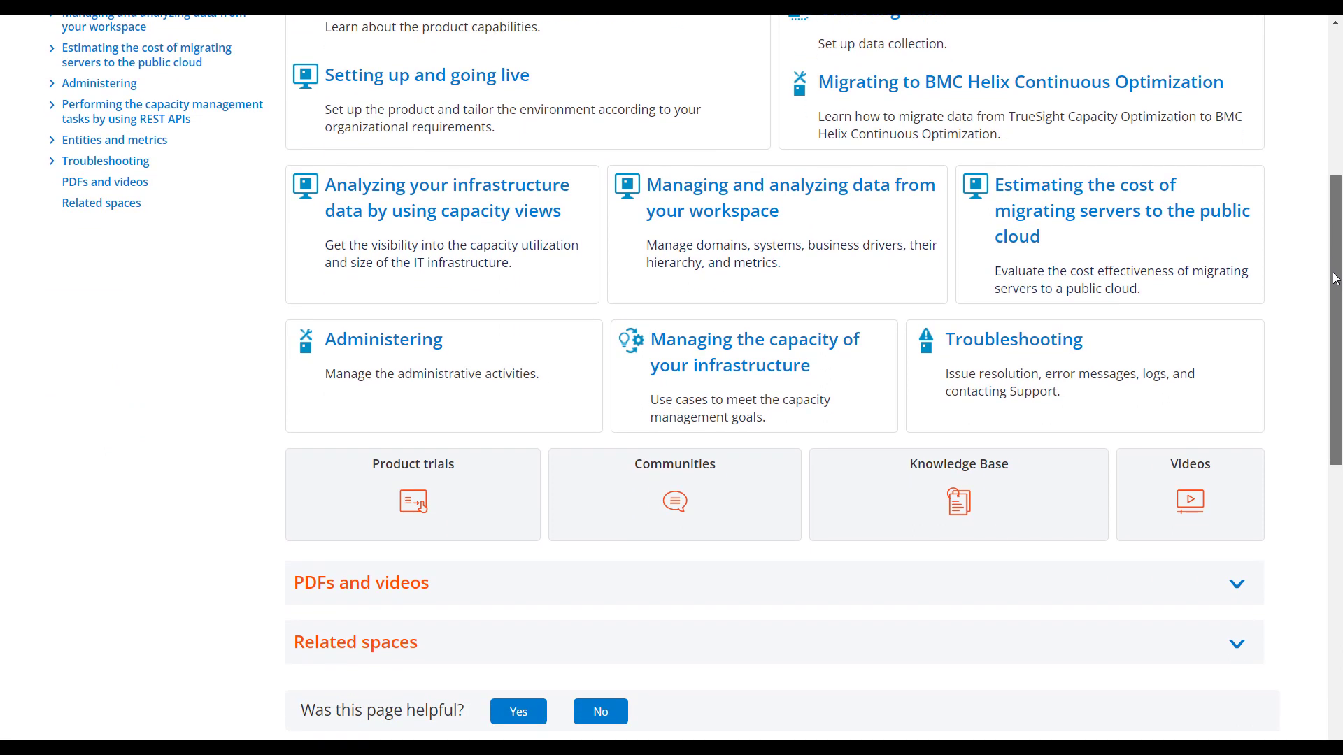
{"action": "scroll", "scroll_direction": "down", "scroll_amount": 3}
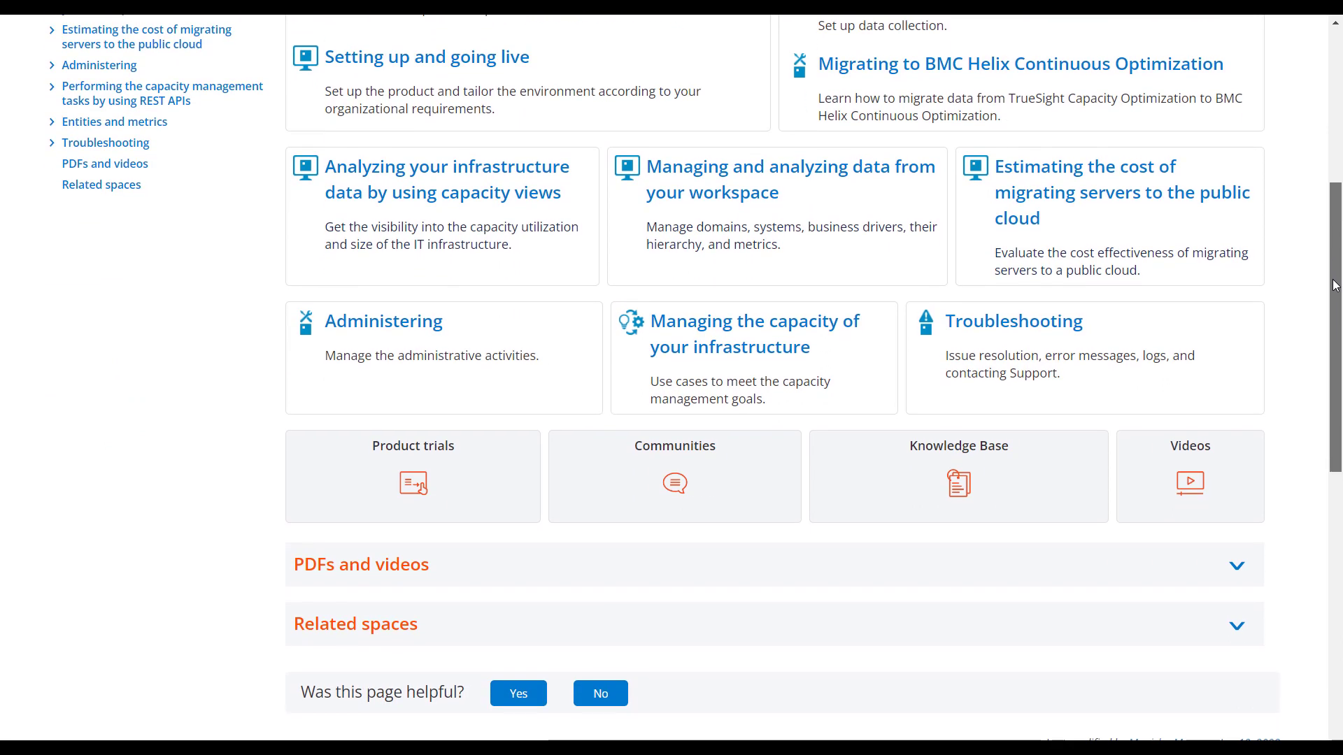